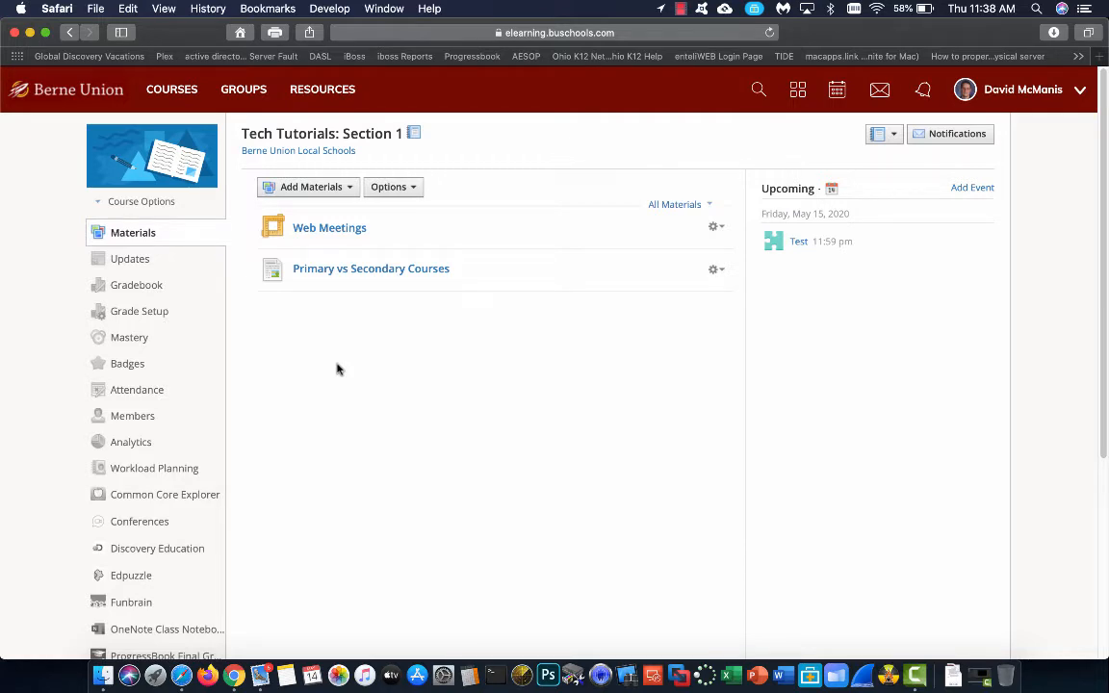
mouse_move(329, 227)
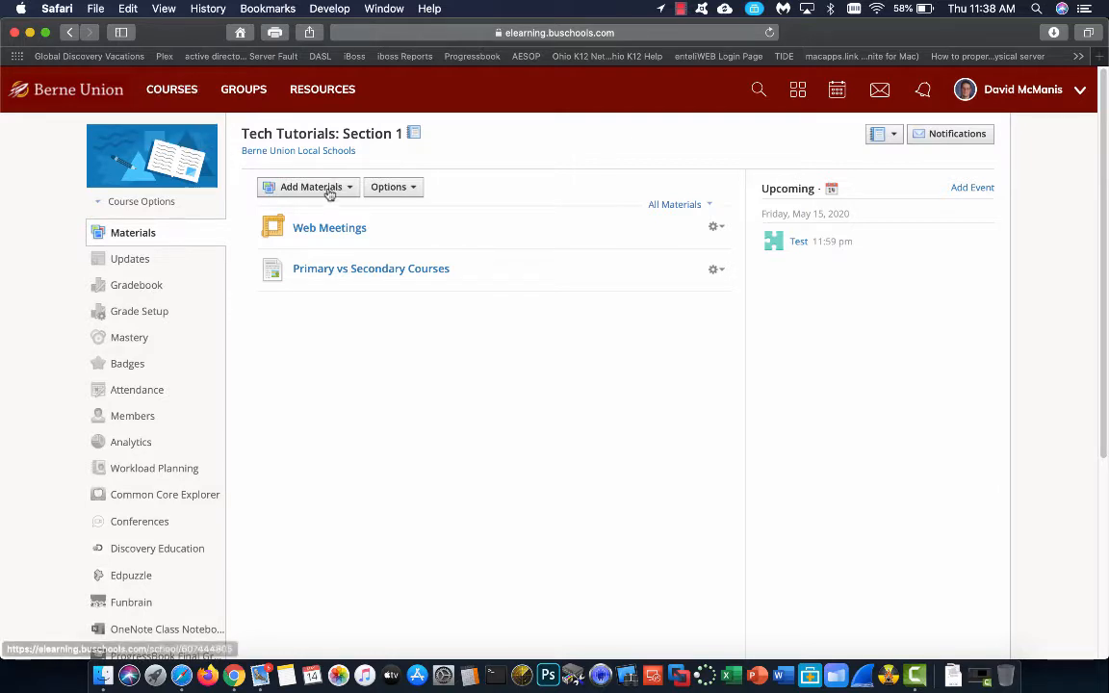
- Open the Add Materials list in the Tech Tutorials course
left_click(310, 187)
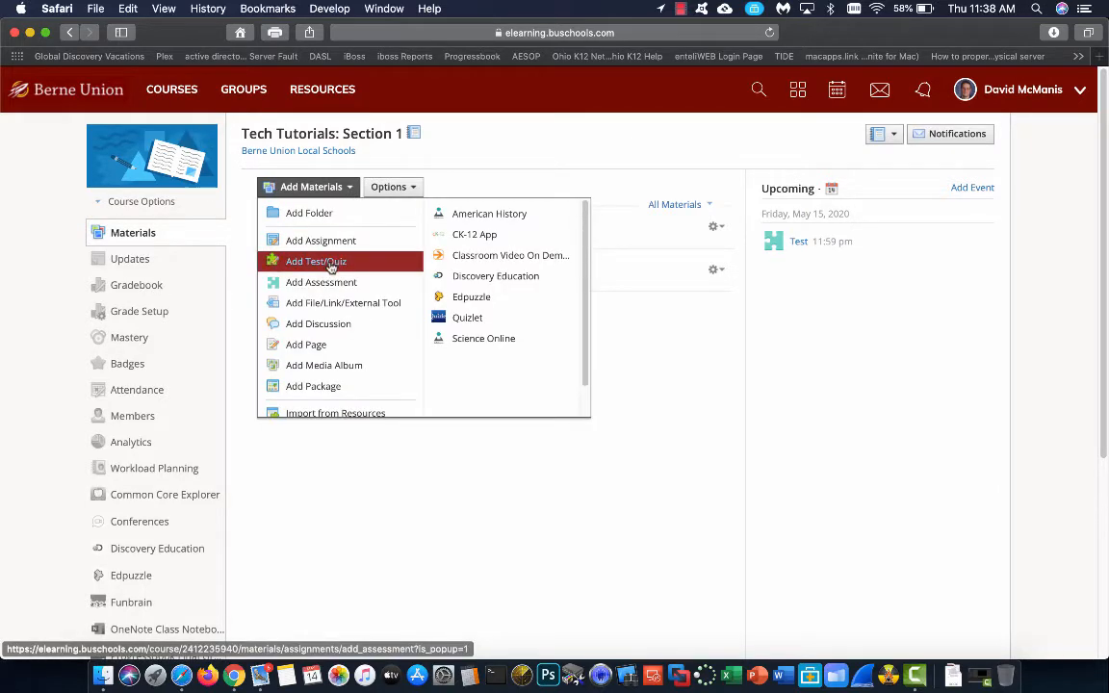
- Create a test named 'Test' with submissions enabled and SIS sync turned off
left_click(315, 261)
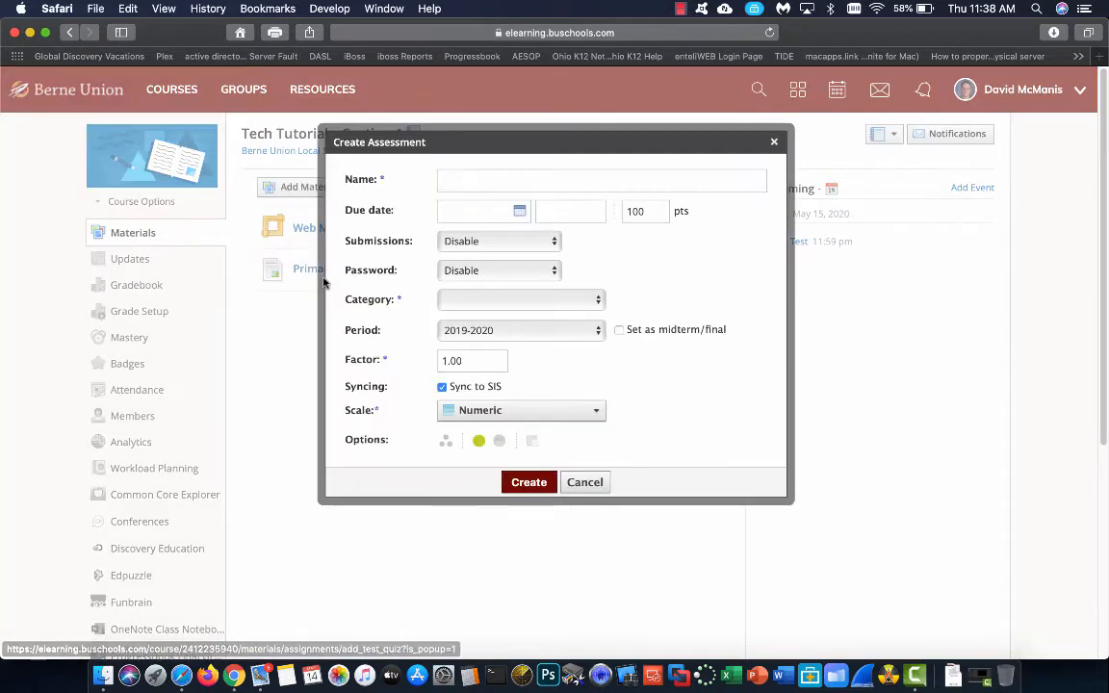
type("T")
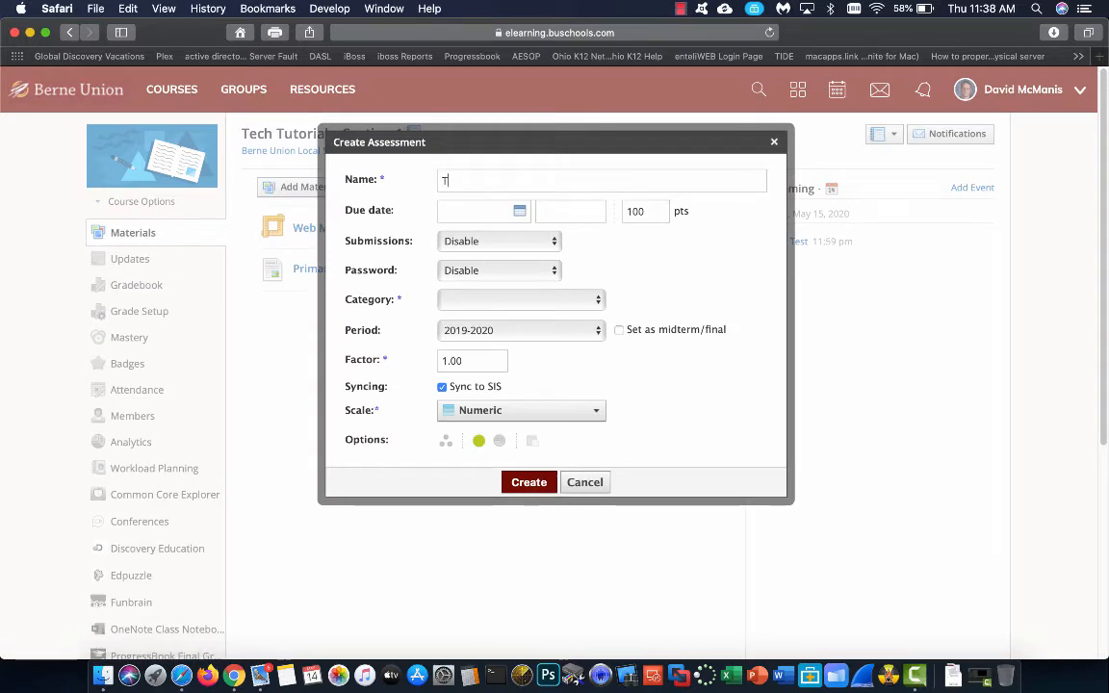
type("est")
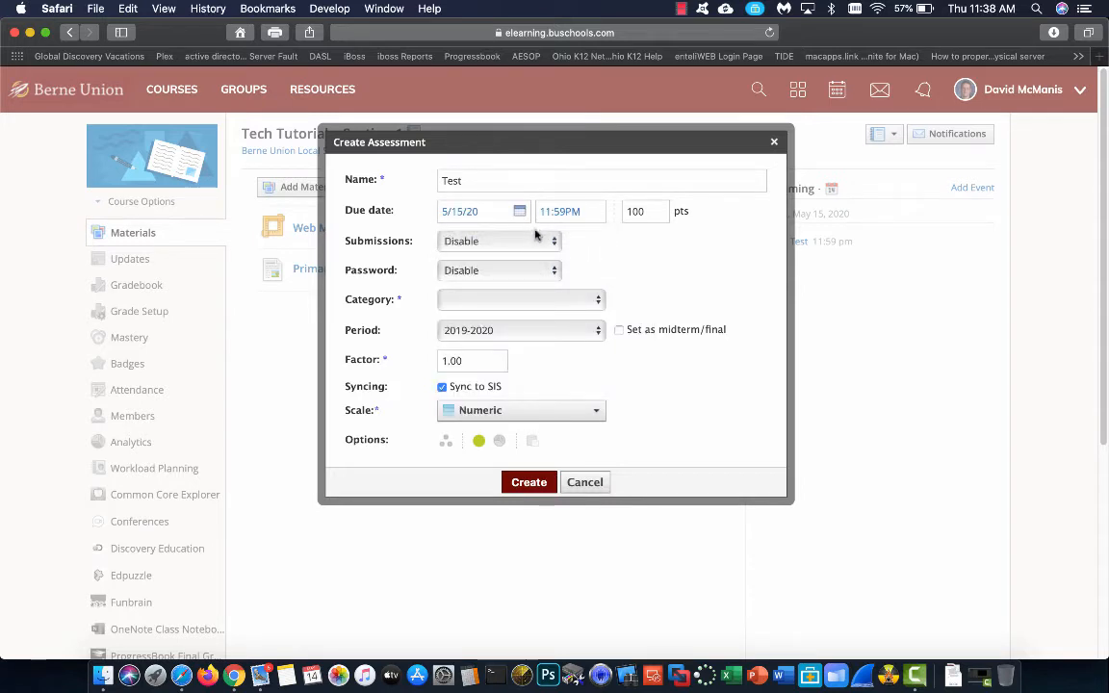
left_click(499, 240)
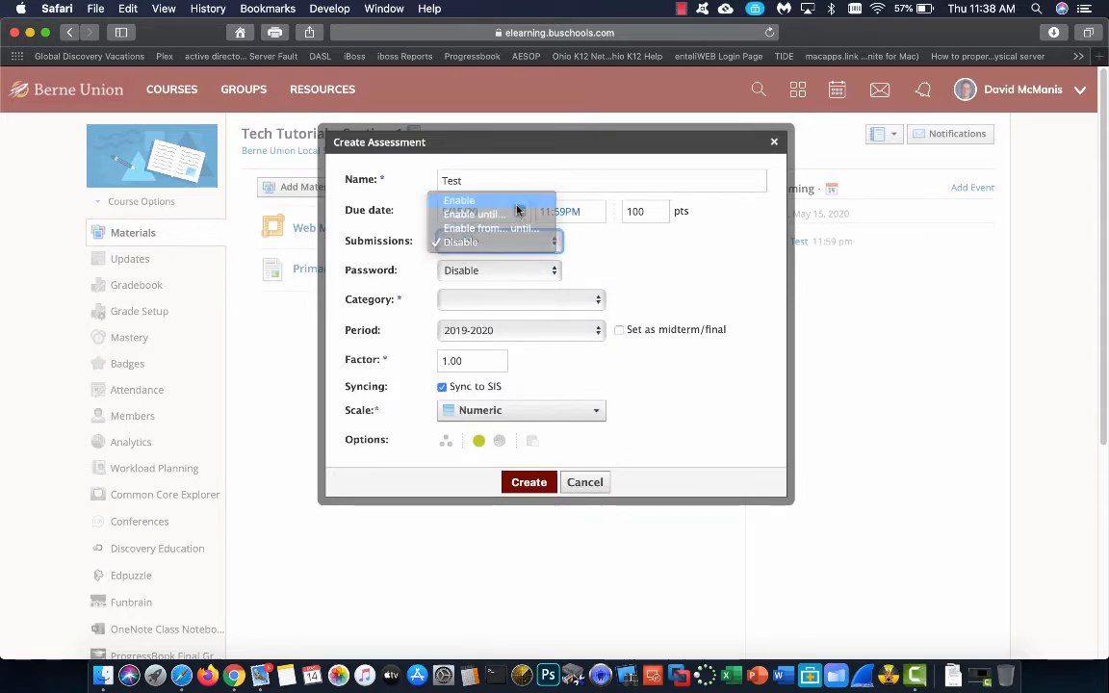
left_click(459, 200)
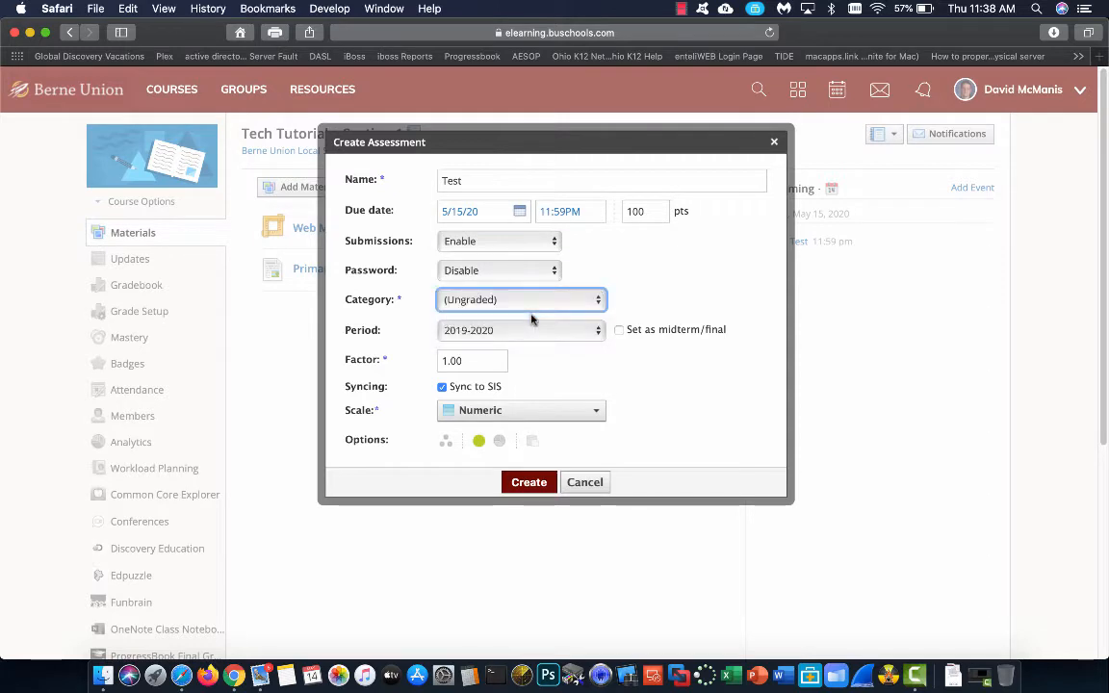
left_click(442, 386)
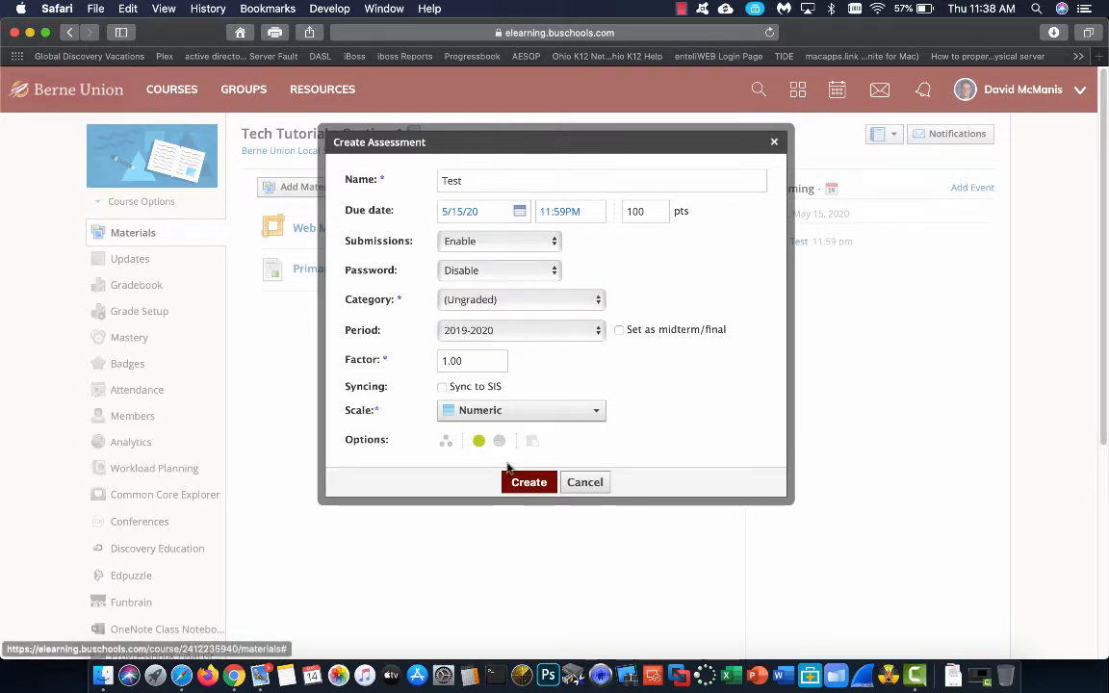
left_click(528, 481)
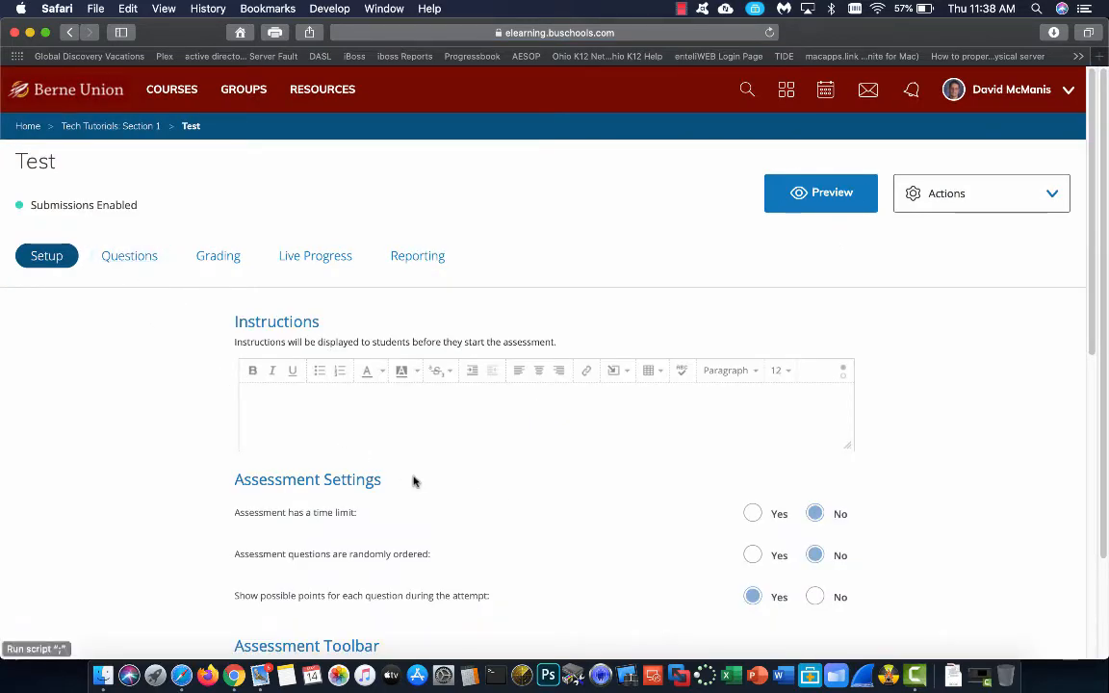
- Choose Fill in the Blank Dropdown as the new question type
scroll("down", 3)
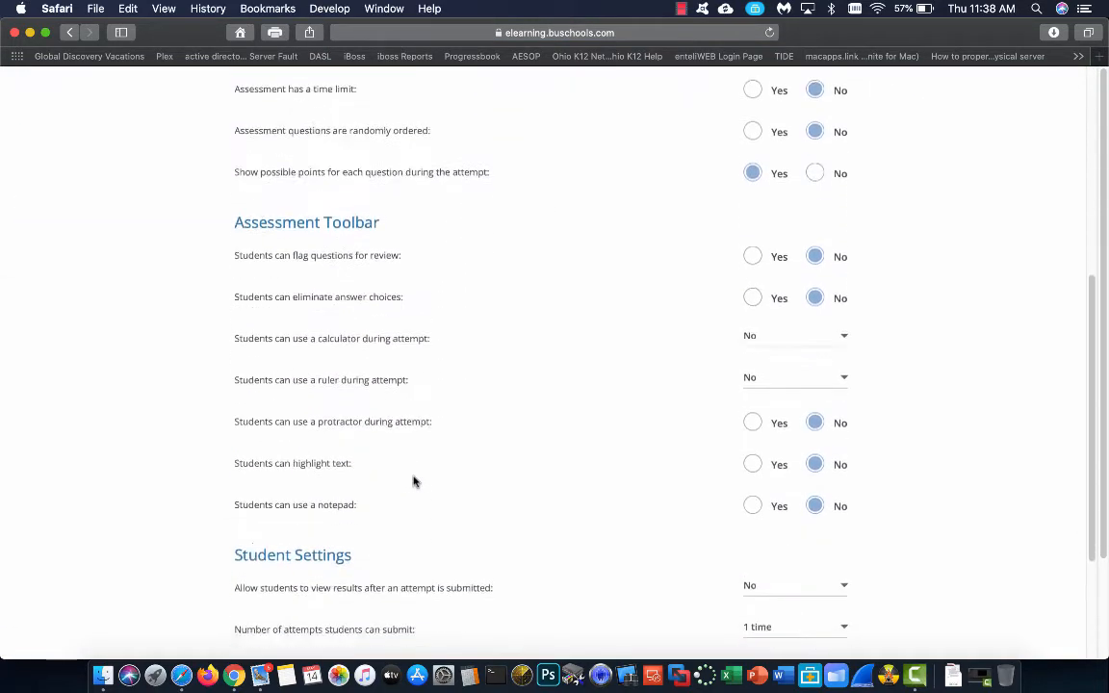
scroll("up", 3)
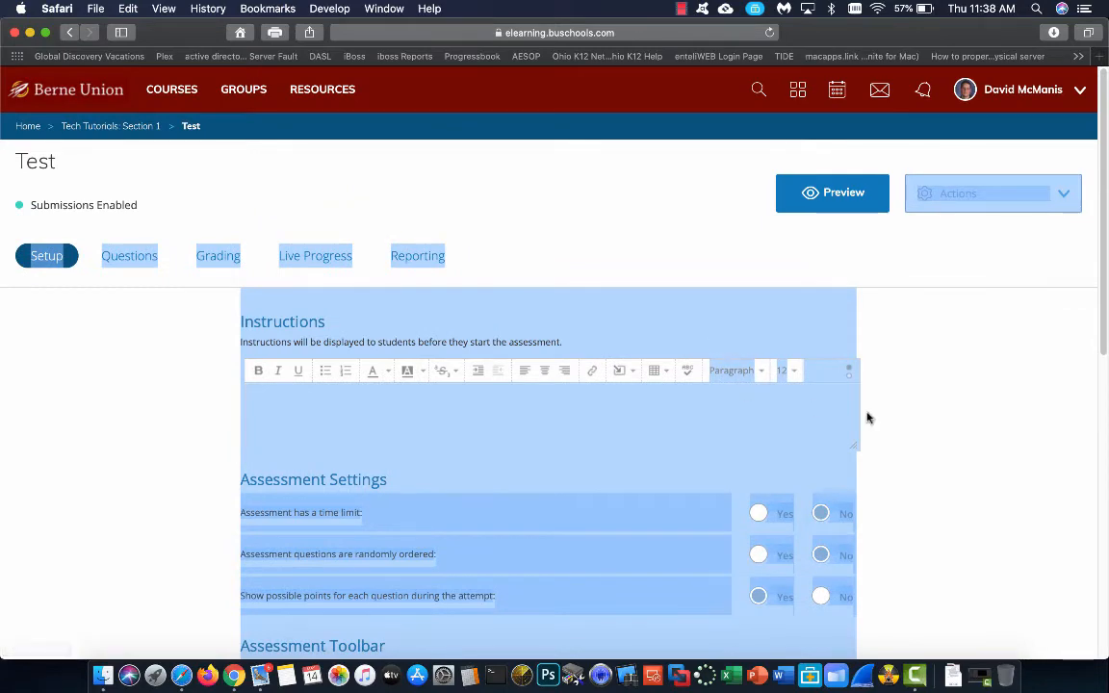
scroll("down", 3)
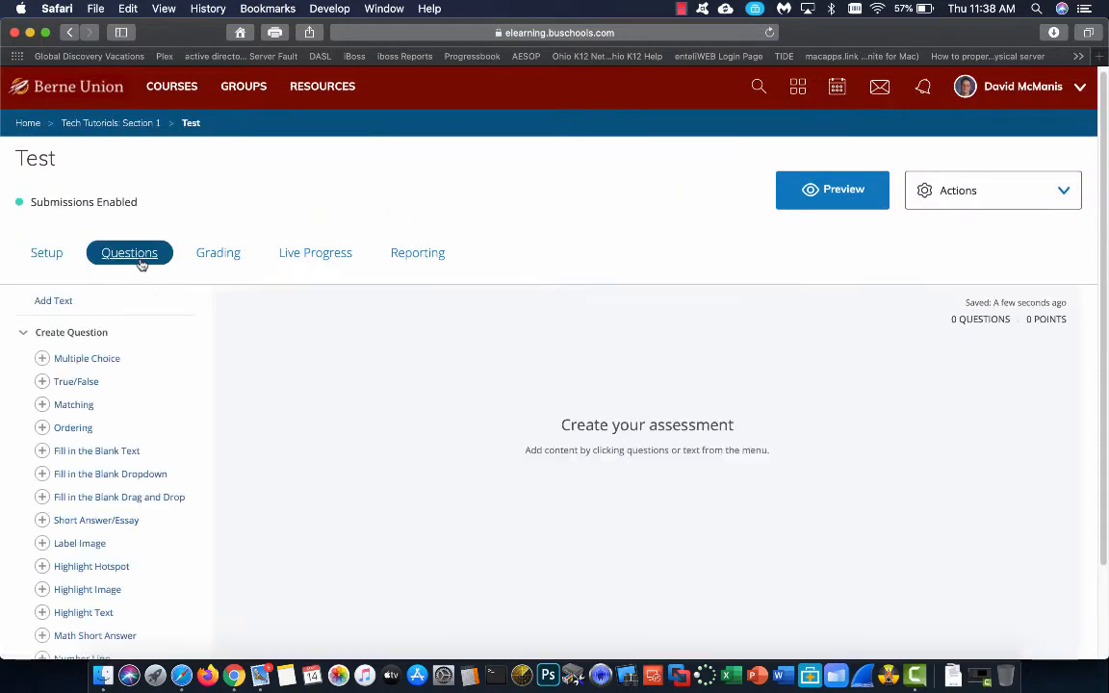
mouse_move(96, 479)
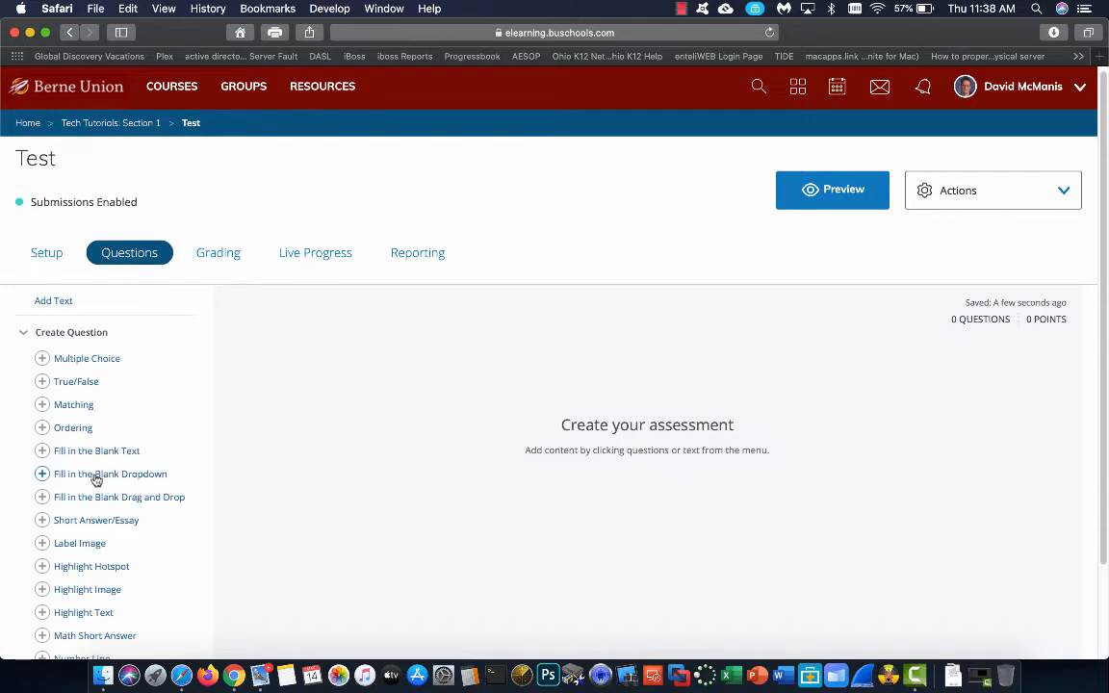
left_click(110, 473)
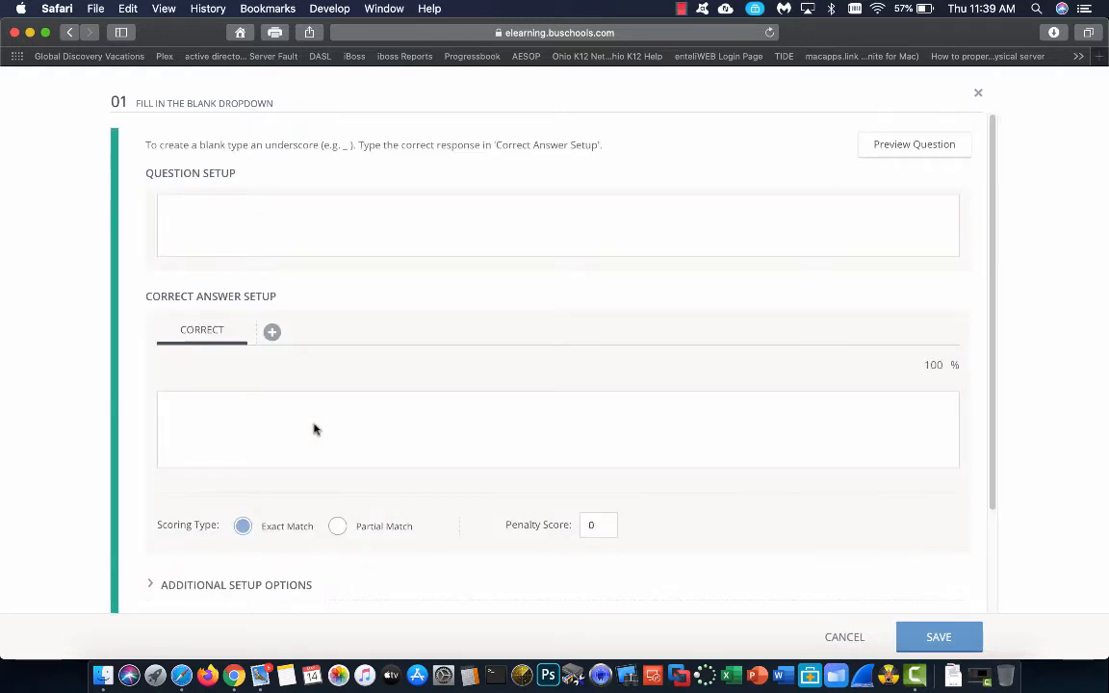
scroll("down", 3)
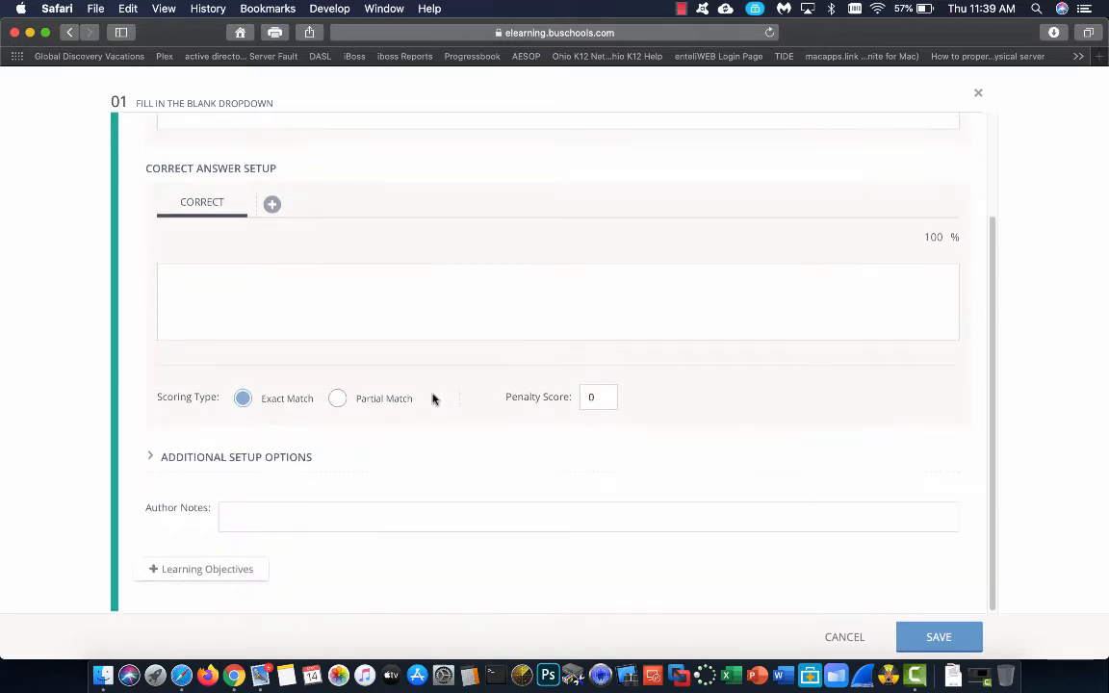
scroll("up", 3)
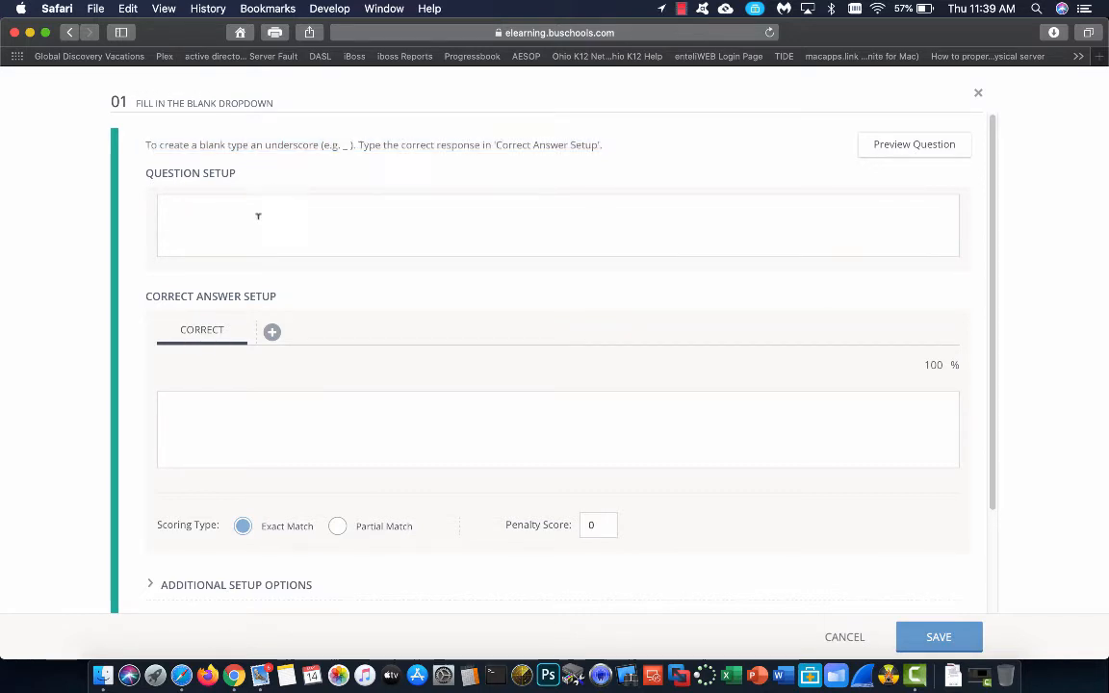
- Activate the Question Setup text editor
left_click(556, 225)
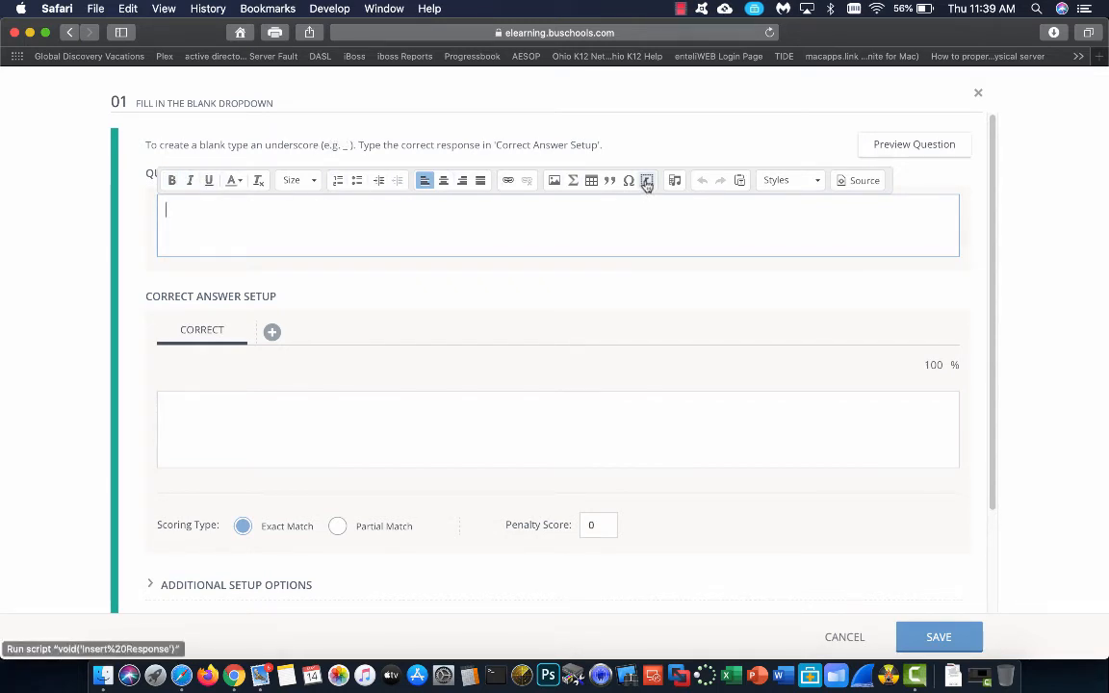
mouse_move(647, 180)
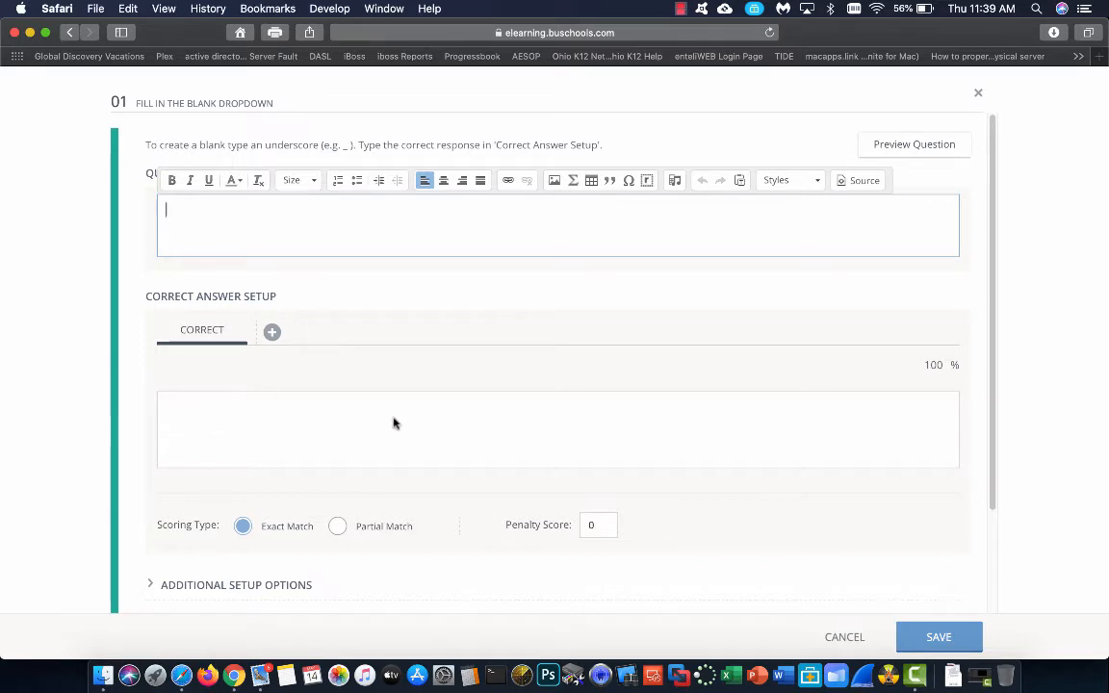
mouse_move(337, 295)
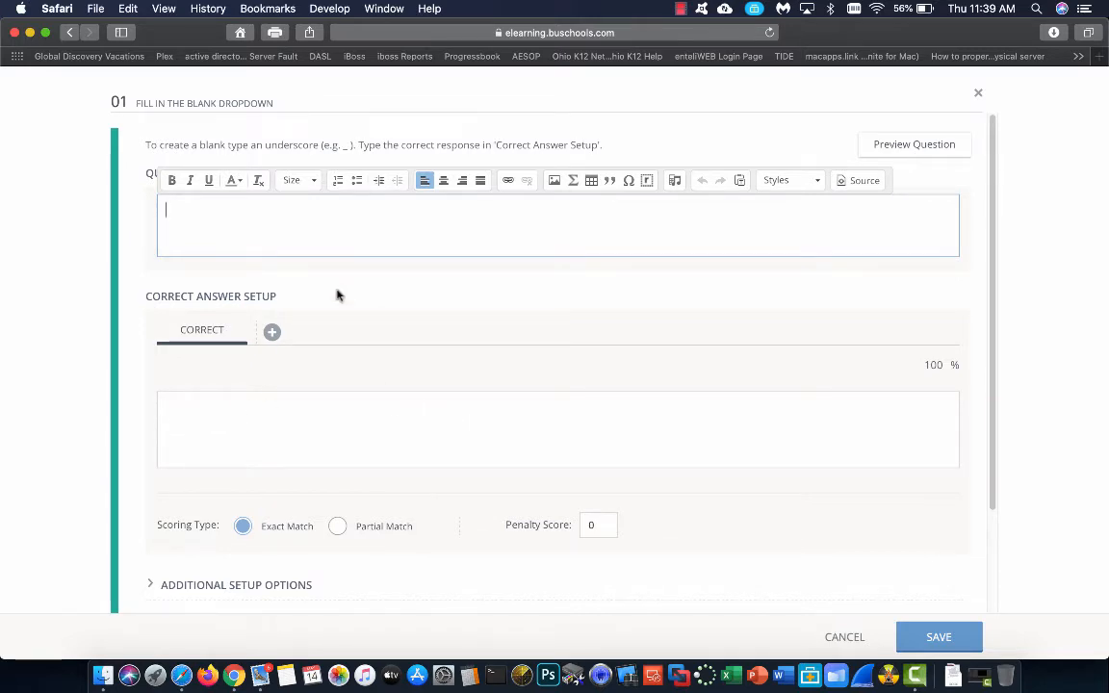
mouse_move(197, 434)
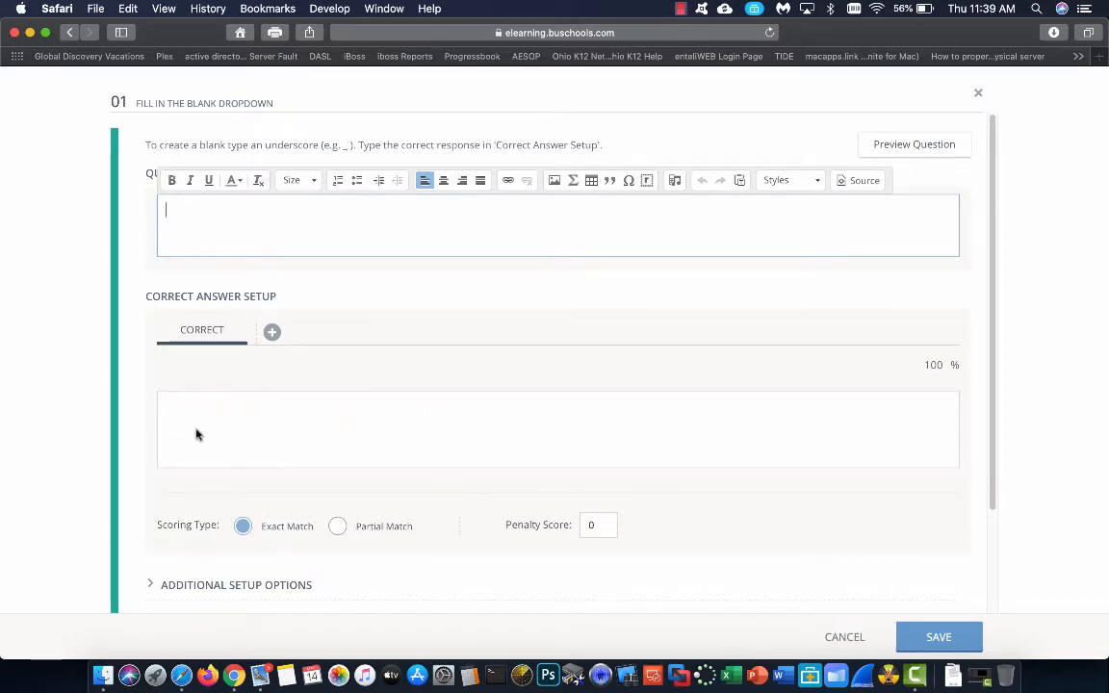
mouse_move(259, 419)
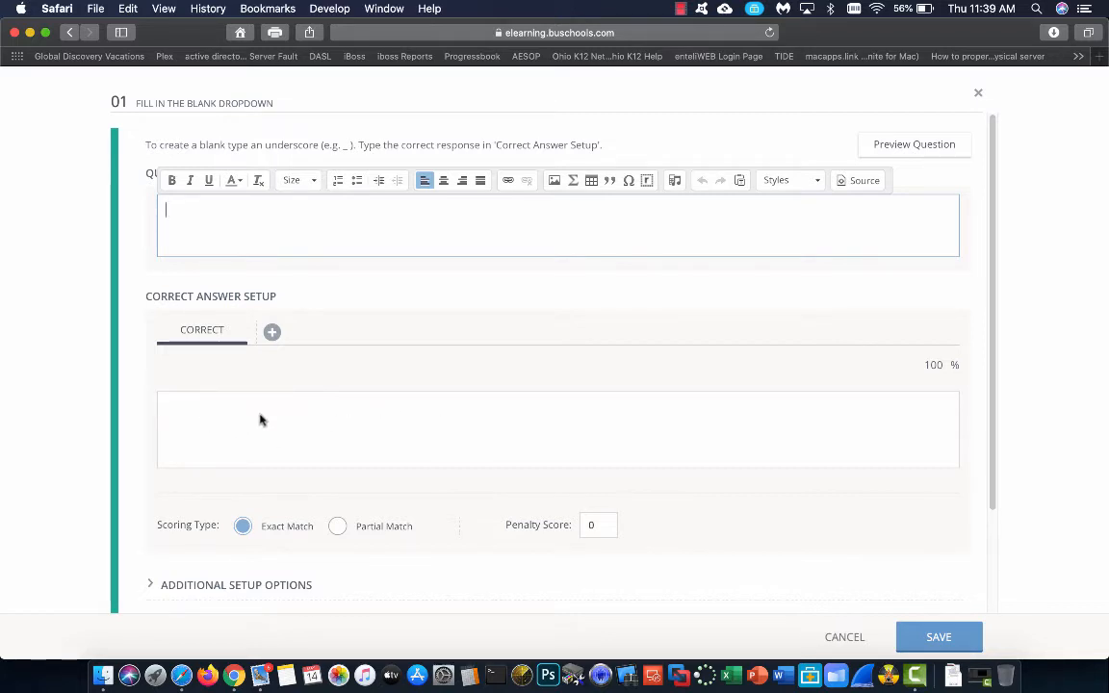
mouse_move(233, 420)
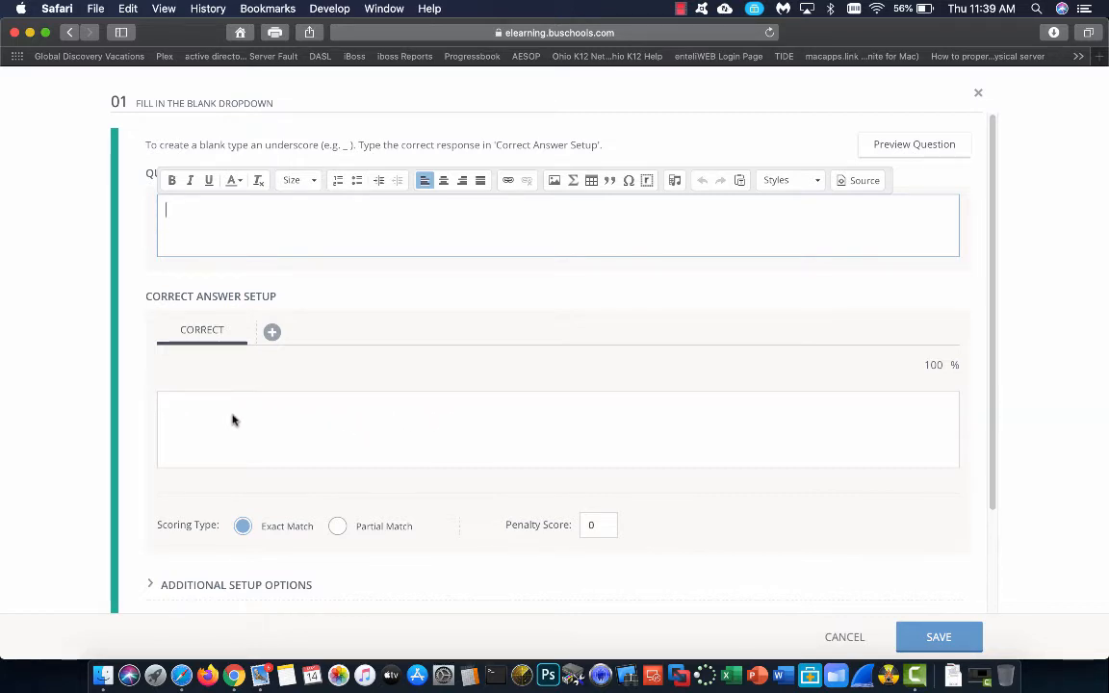
mouse_move(462, 434)
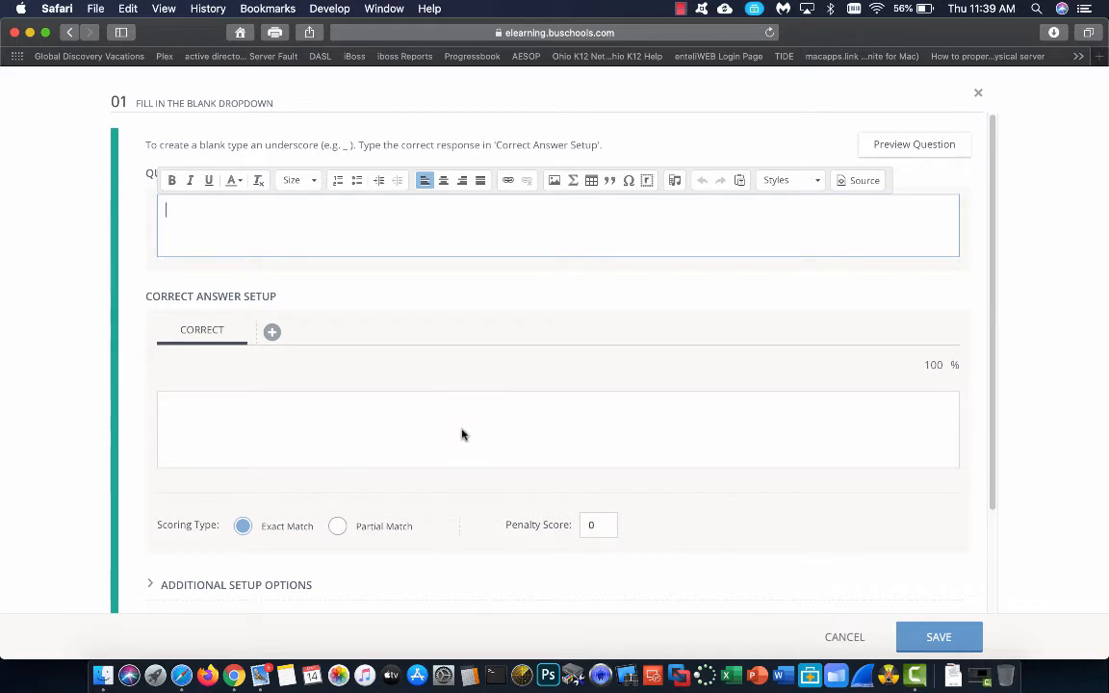
mouse_move(349, 414)
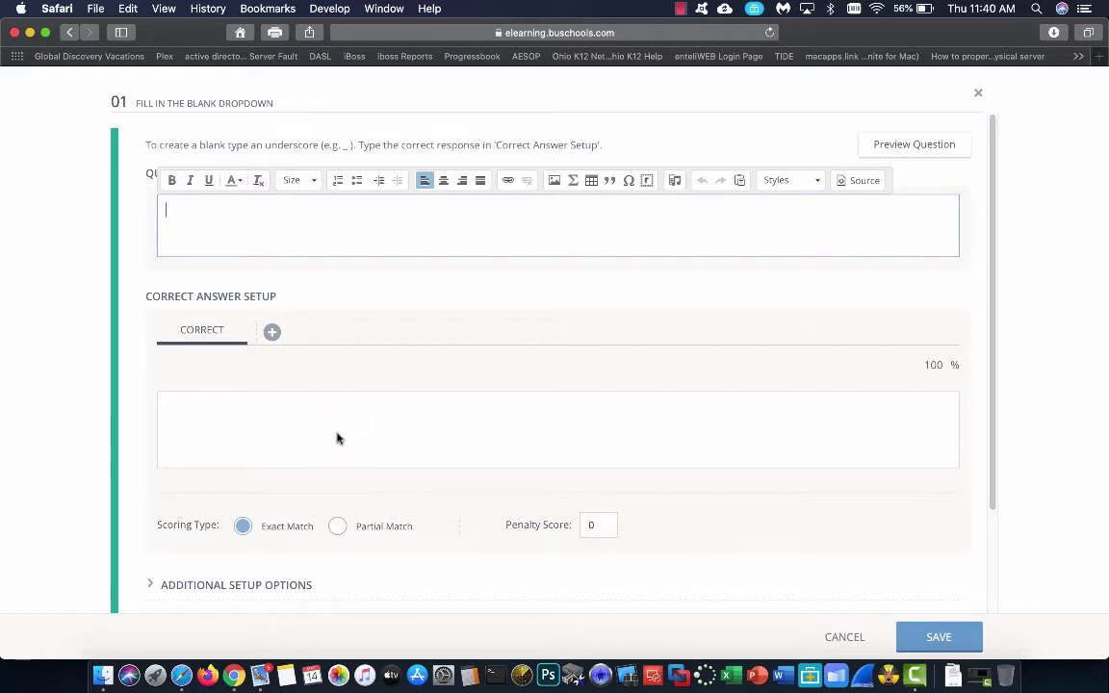
mouse_move(347, 416)
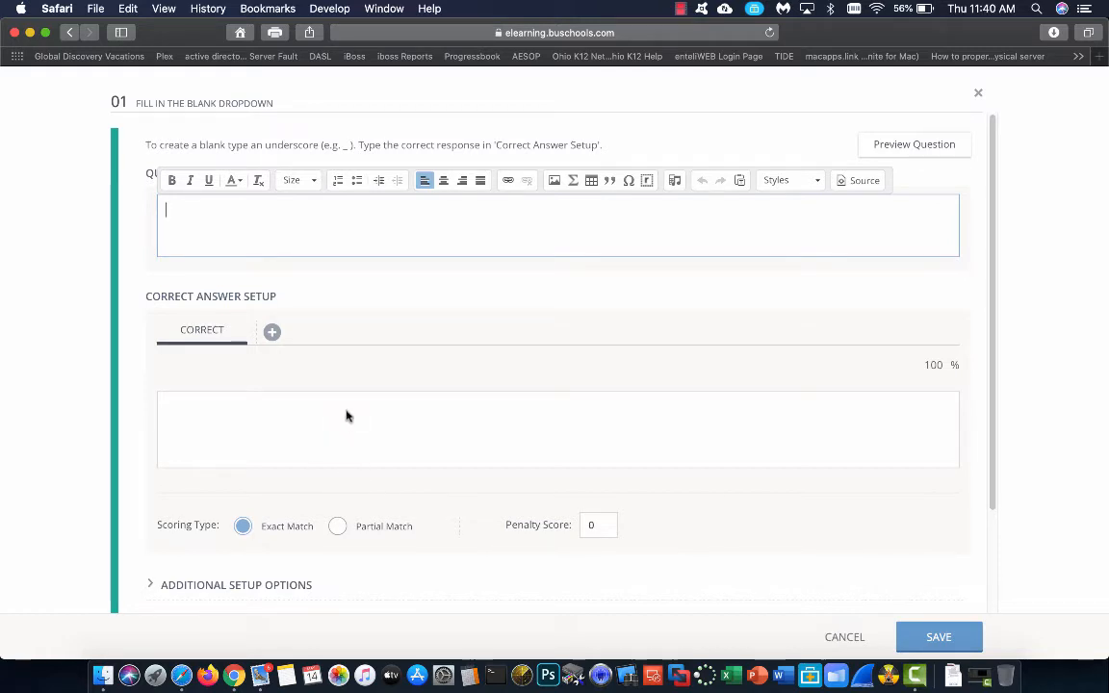
- Type 'What is the capitol of Ohio?' into the question editor
type("What i")
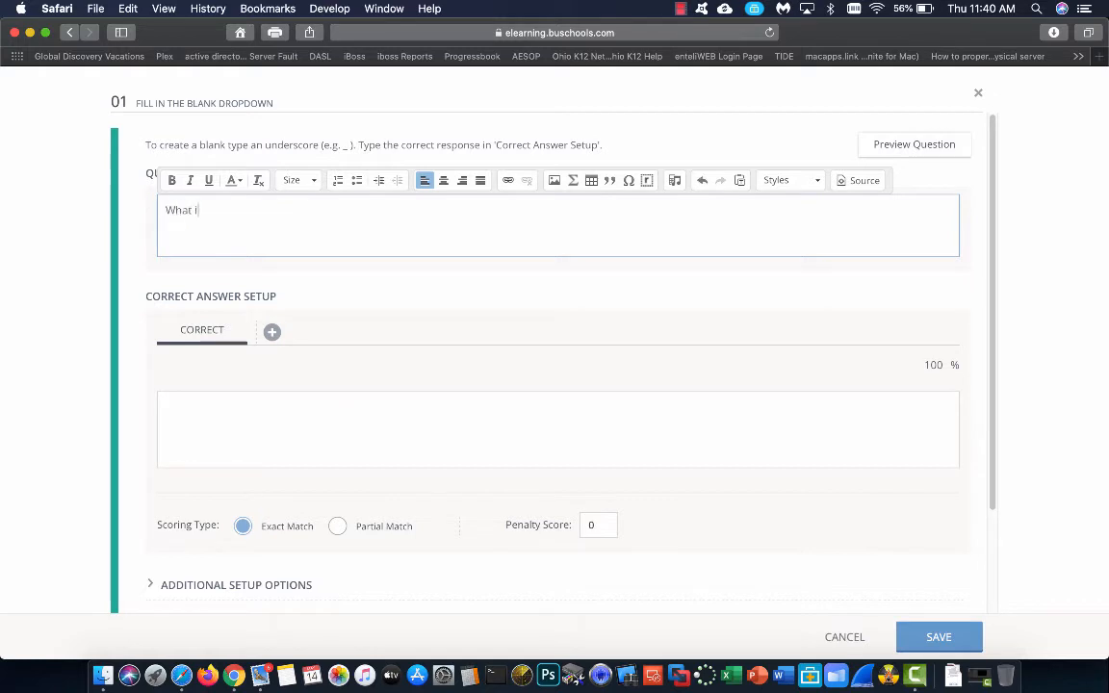
type("s the capi")
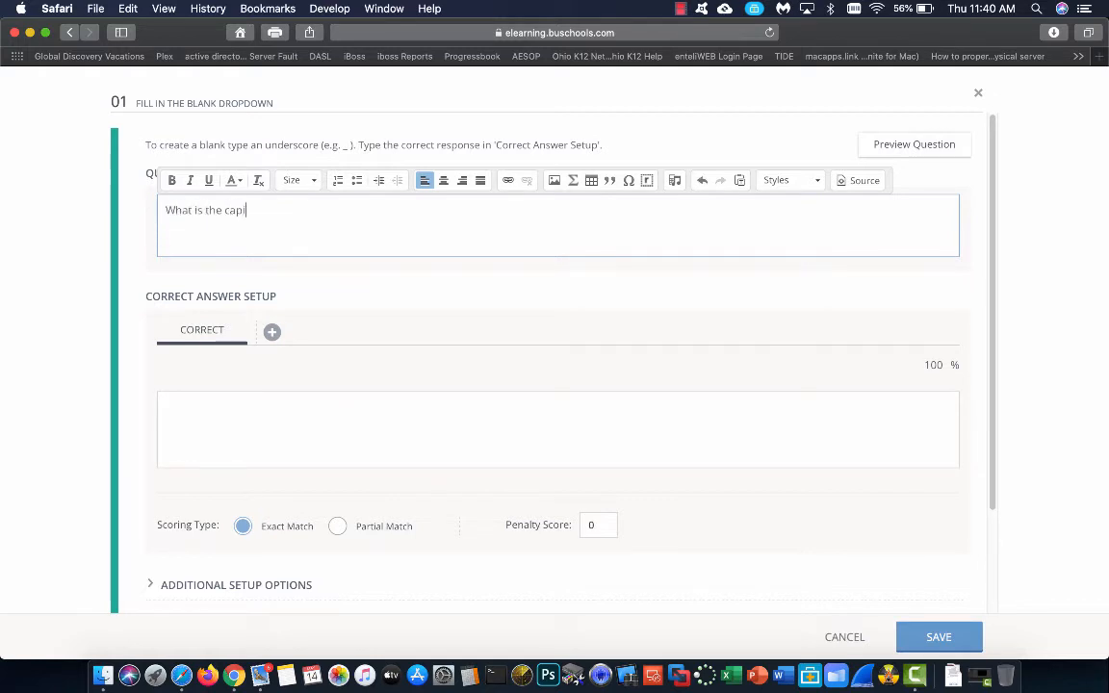
type("tol of")
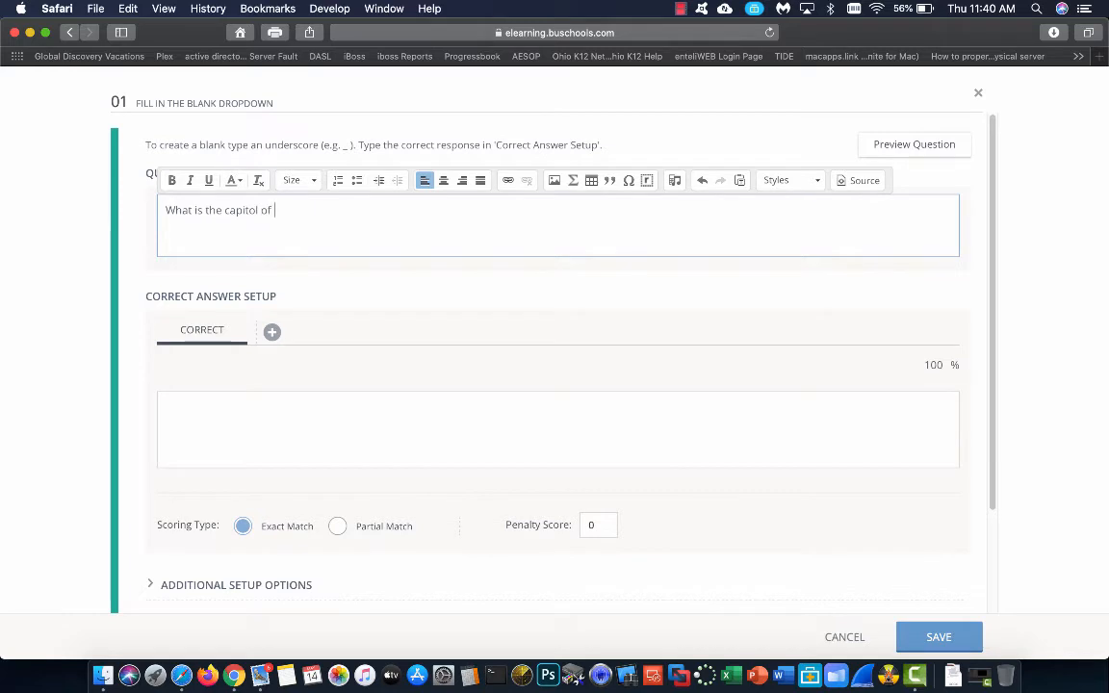
type("Ohio")
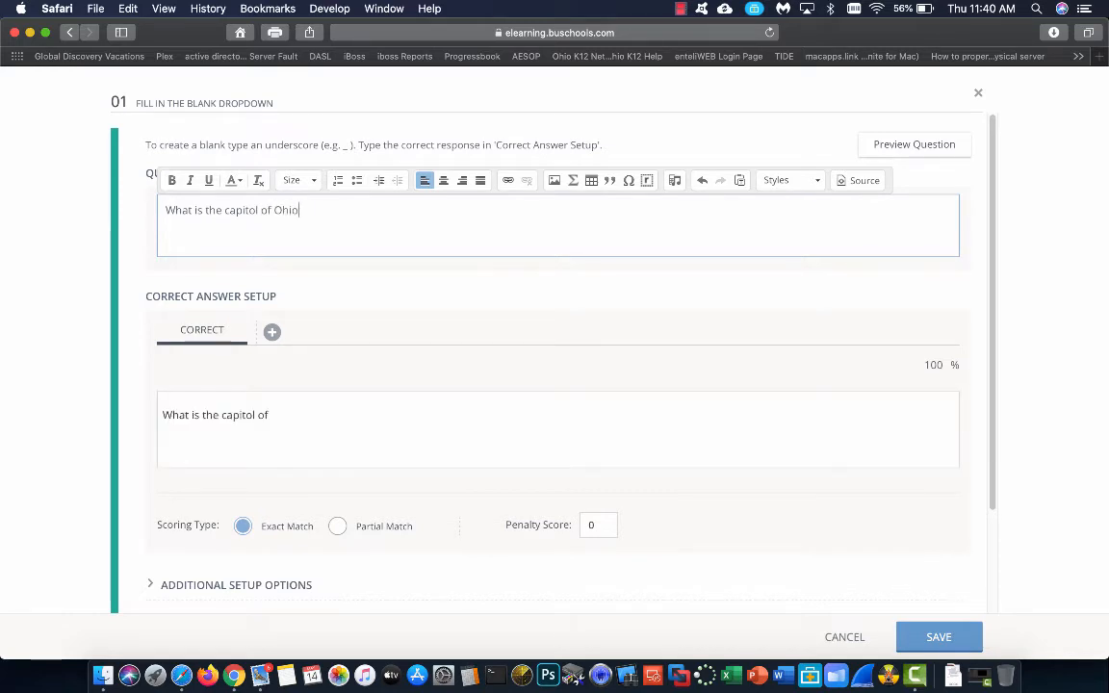
type("Ohio")
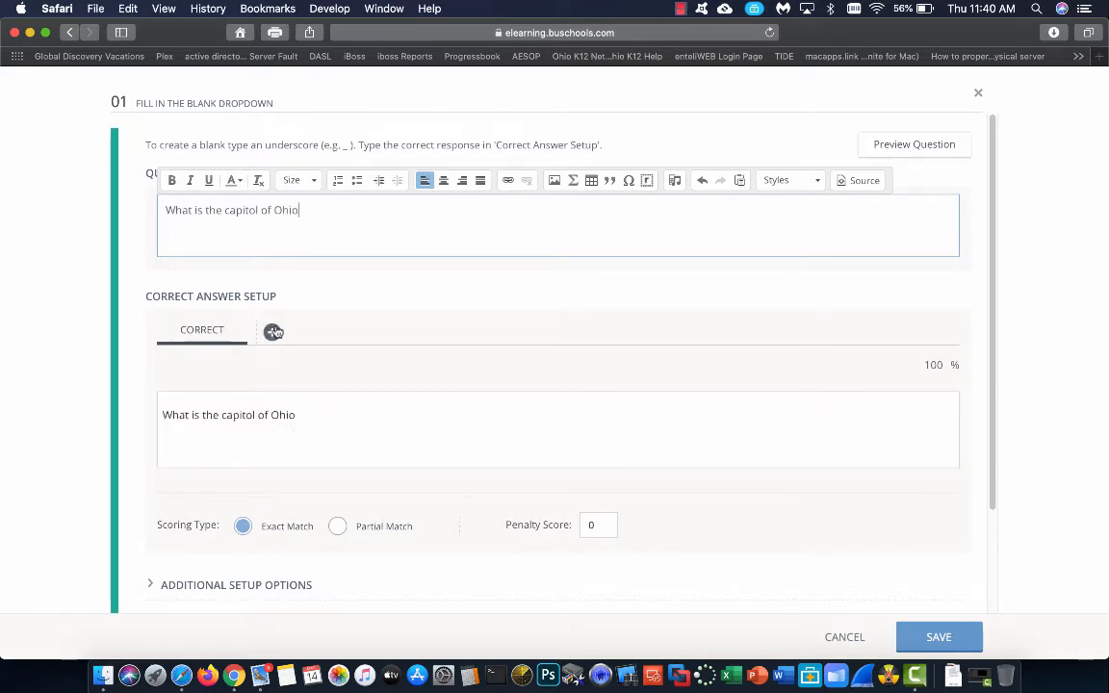
type("?")
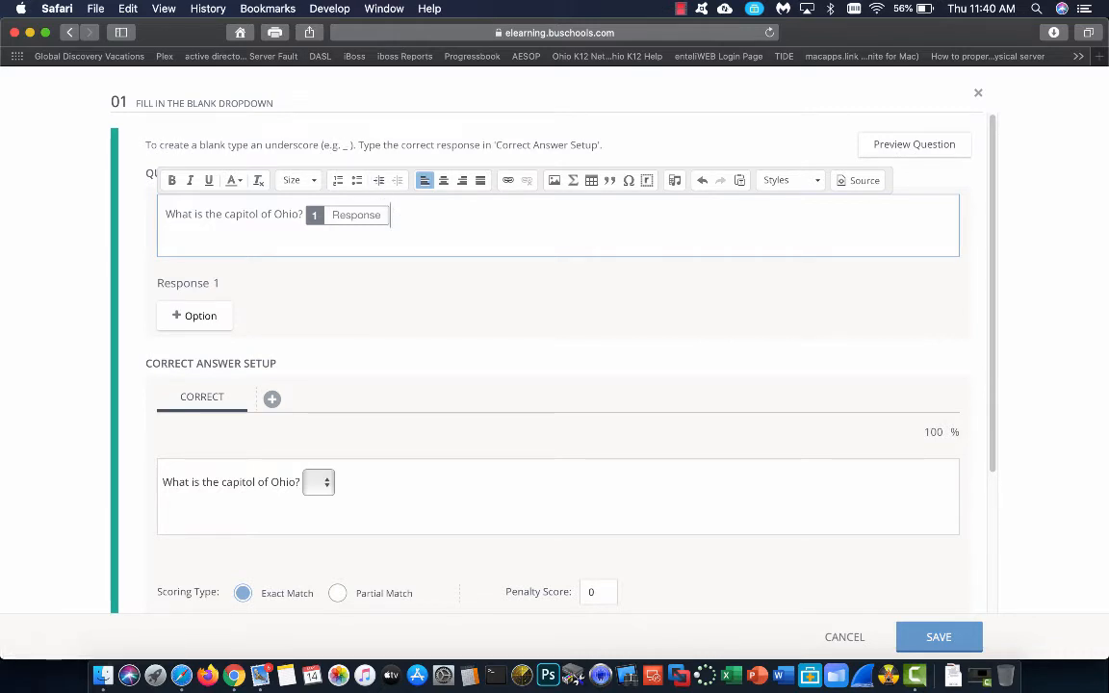
- Insert a dropdown blank after the Ohio question with first option Columbus
left_click(646, 180)
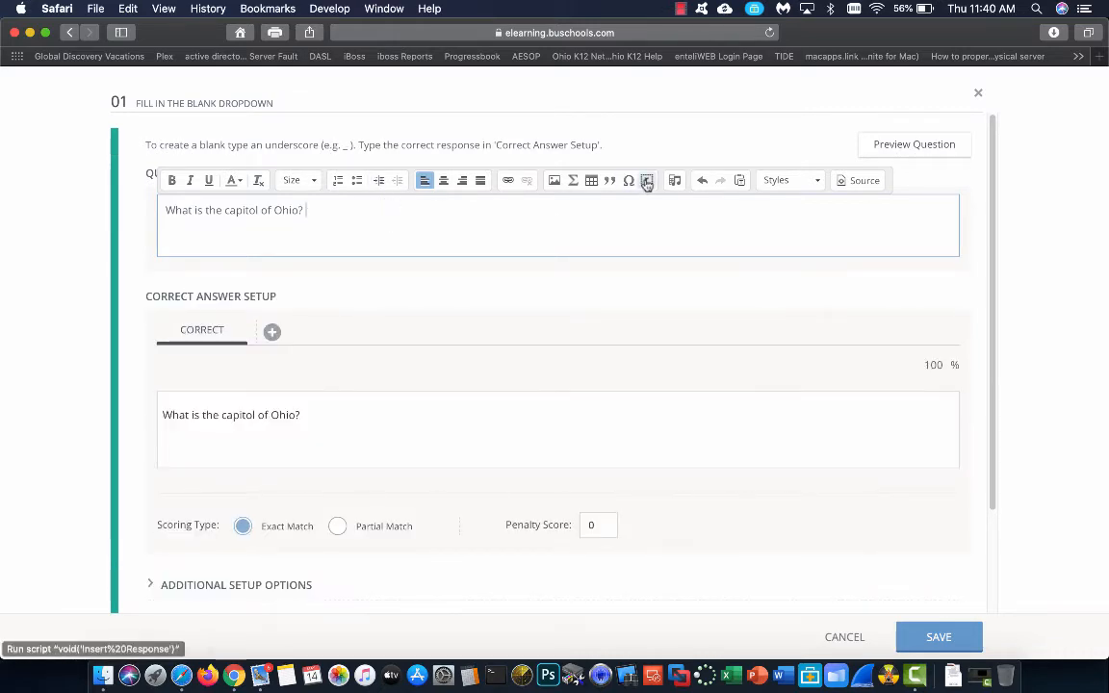
left_click(647, 180)
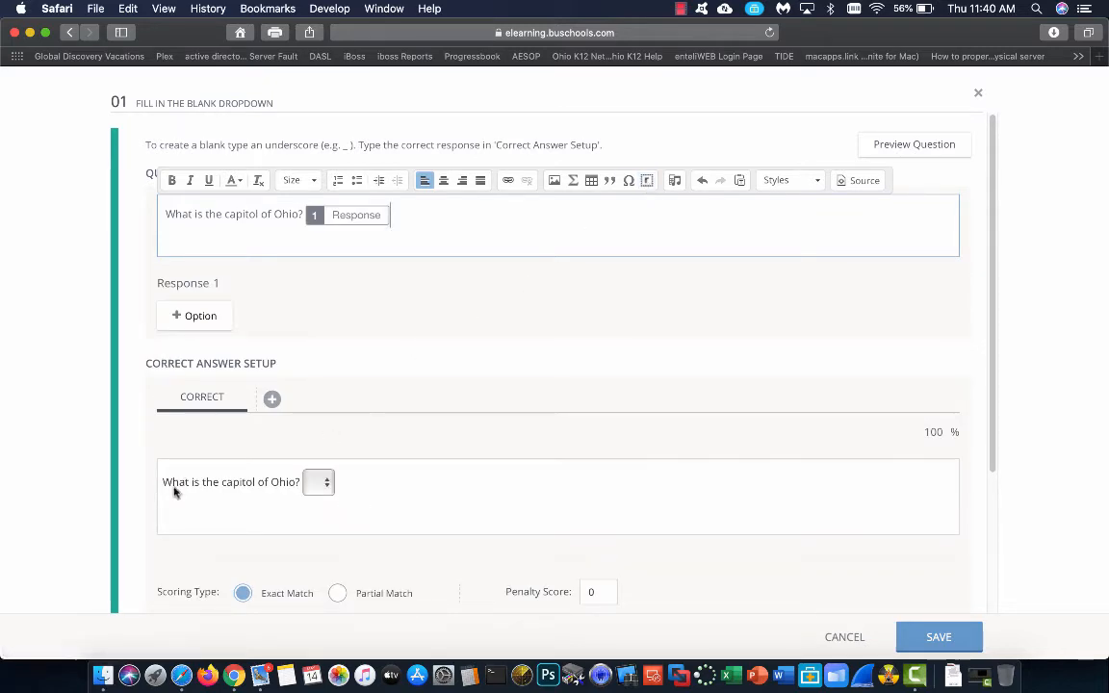
left_click(318, 481)
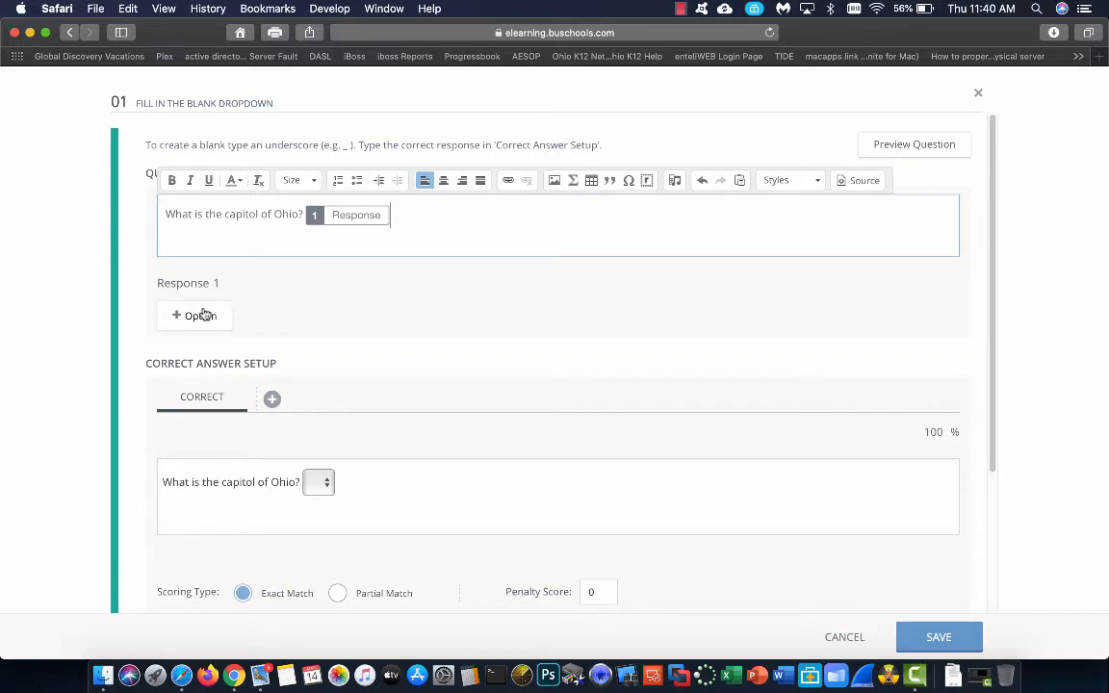
mouse_move(226, 302)
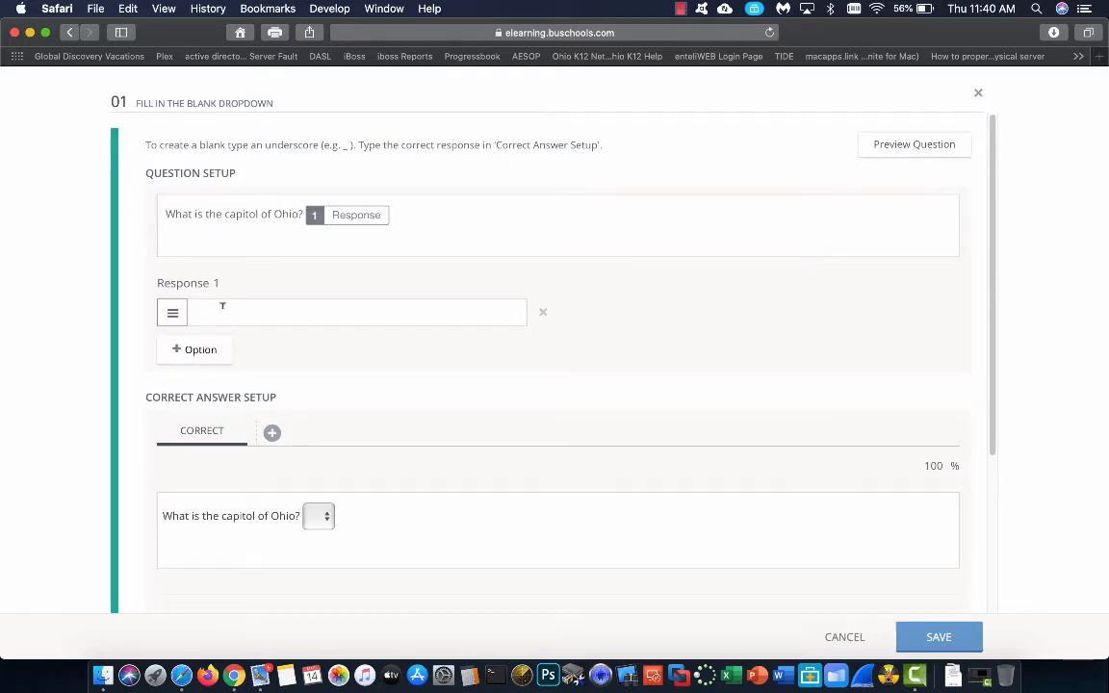
type("Columbus")
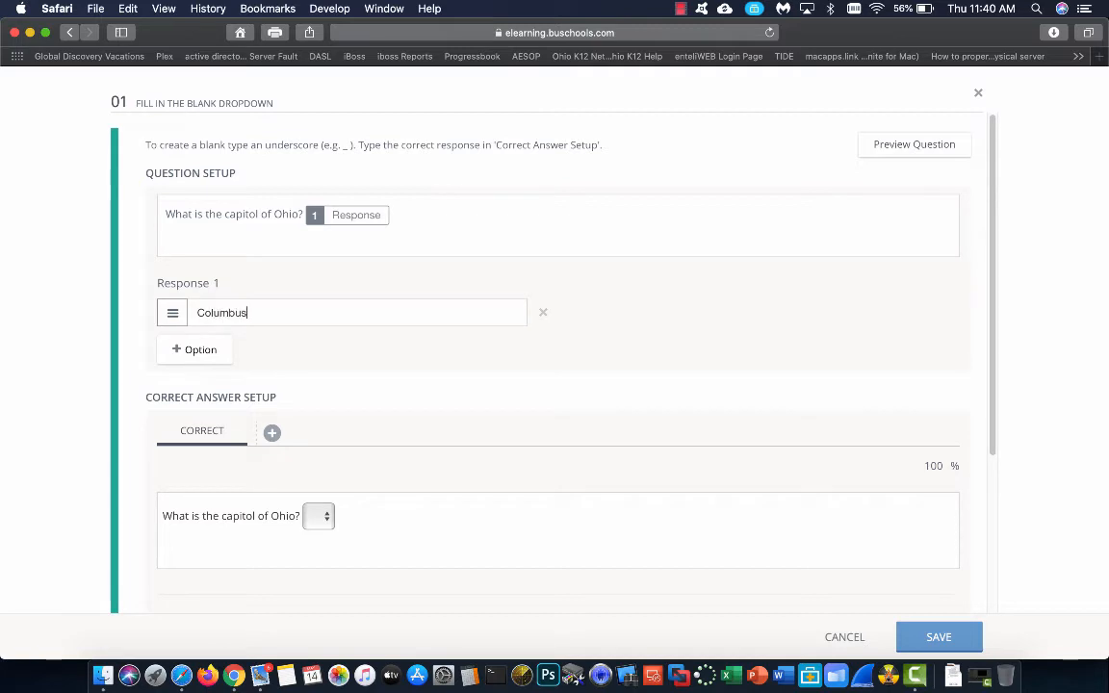
- Add Cleveland and Huntington as further options for the first blank
left_click(194, 349)
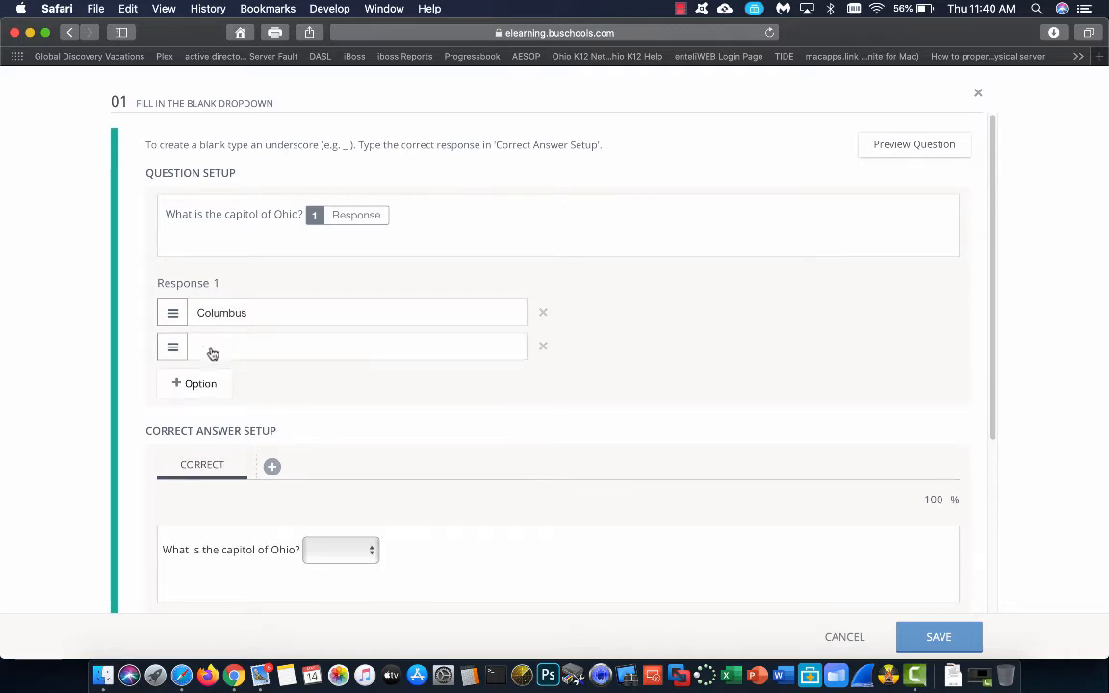
left_click(356, 346)
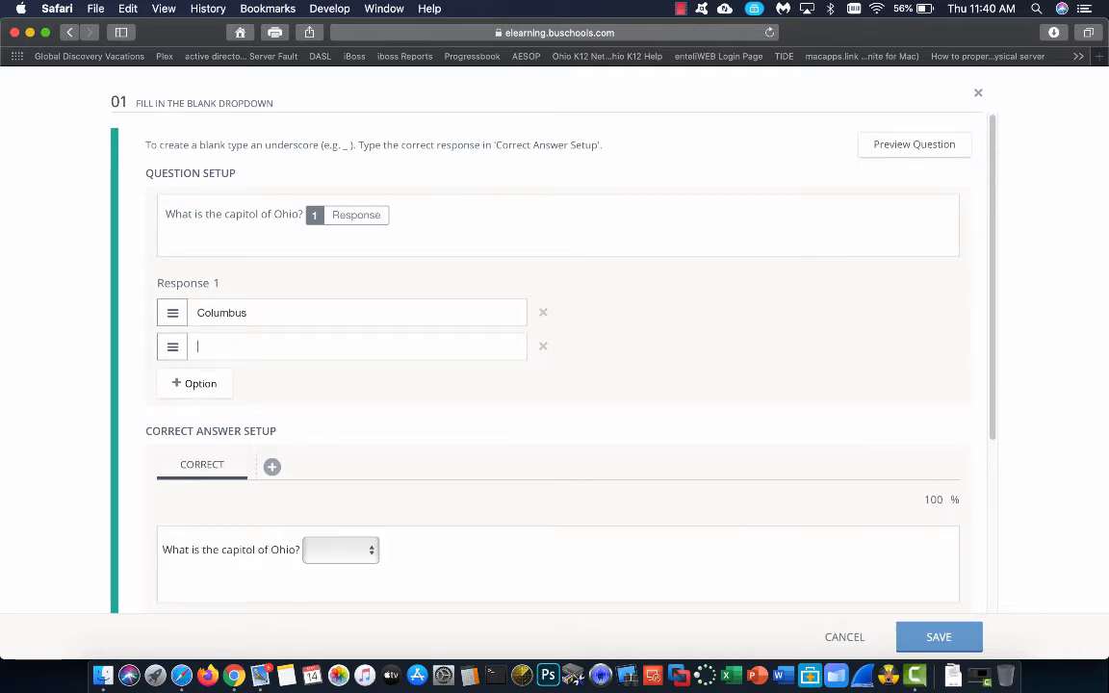
type("Cleveland")
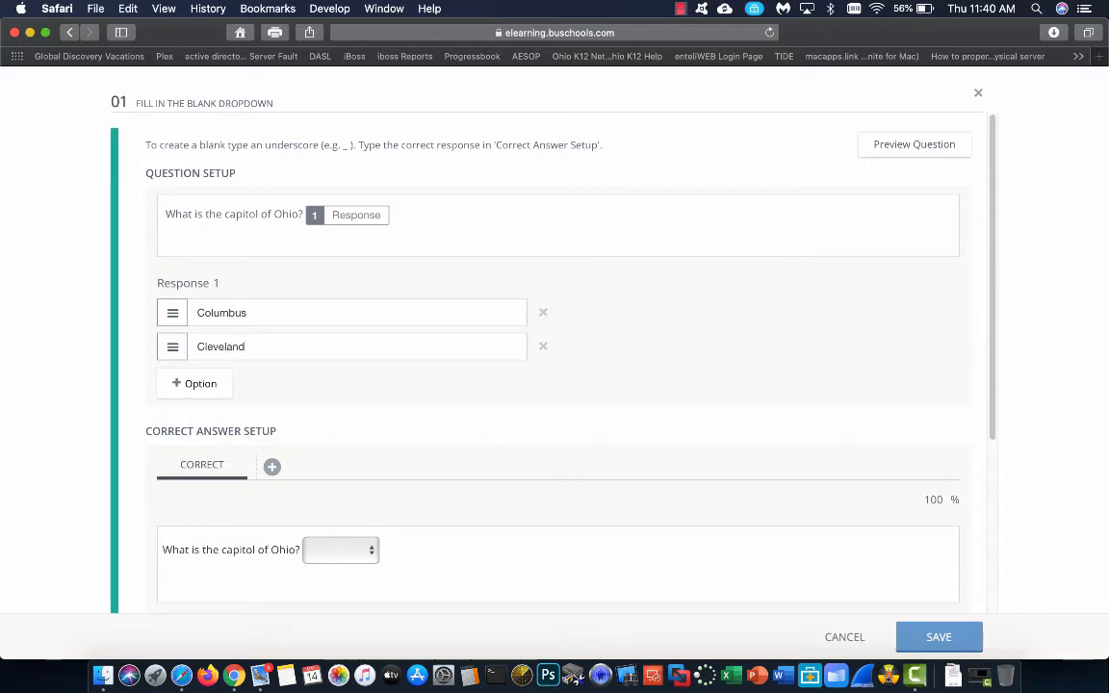
left_click(195, 383)
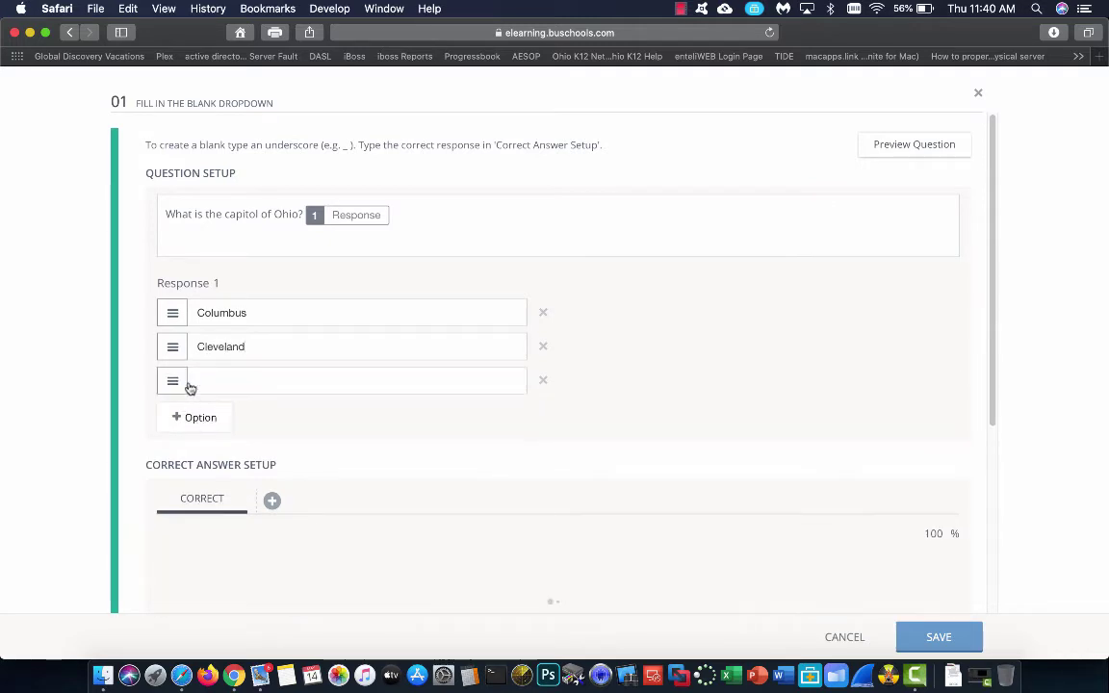
left_click(356, 379)
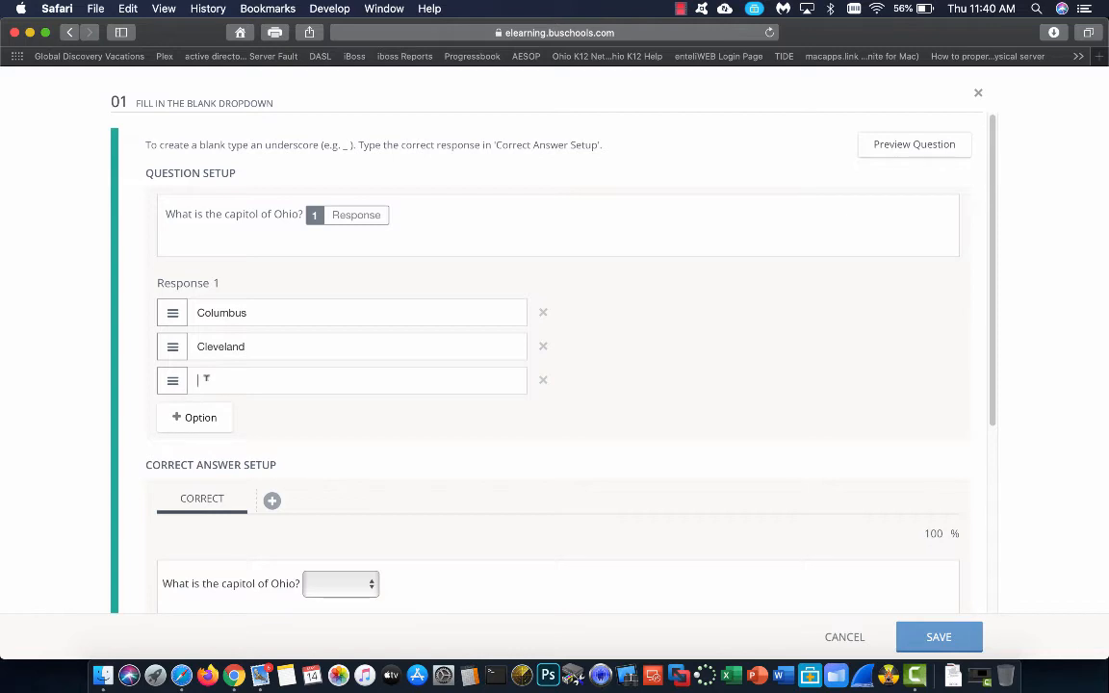
type("Hun")
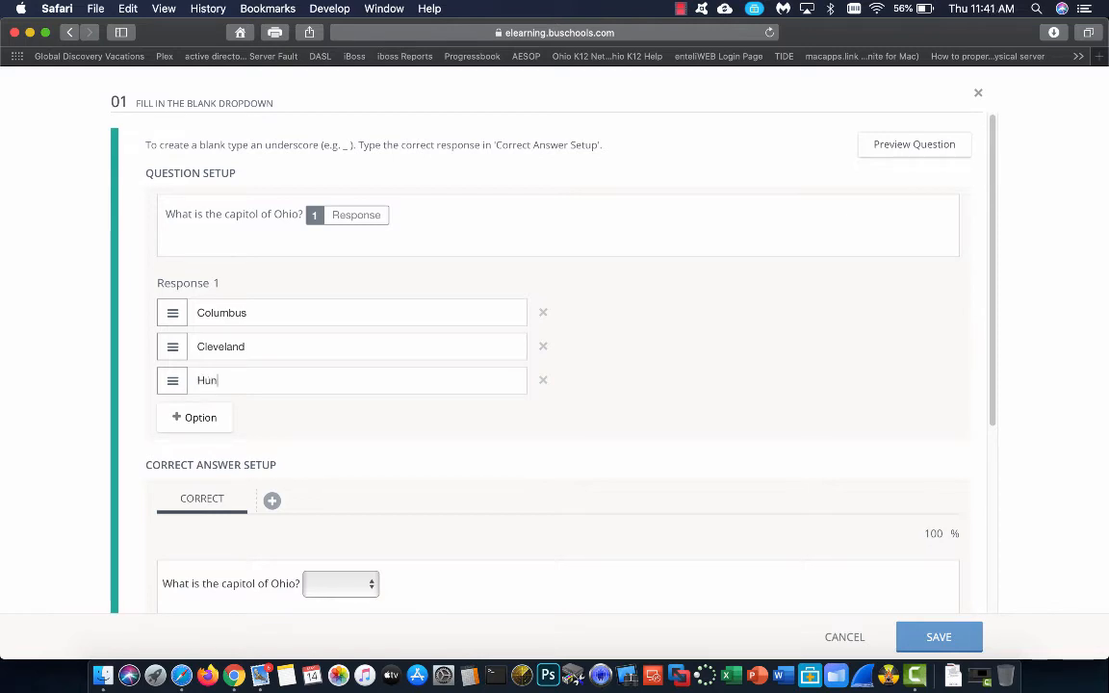
type("ting")
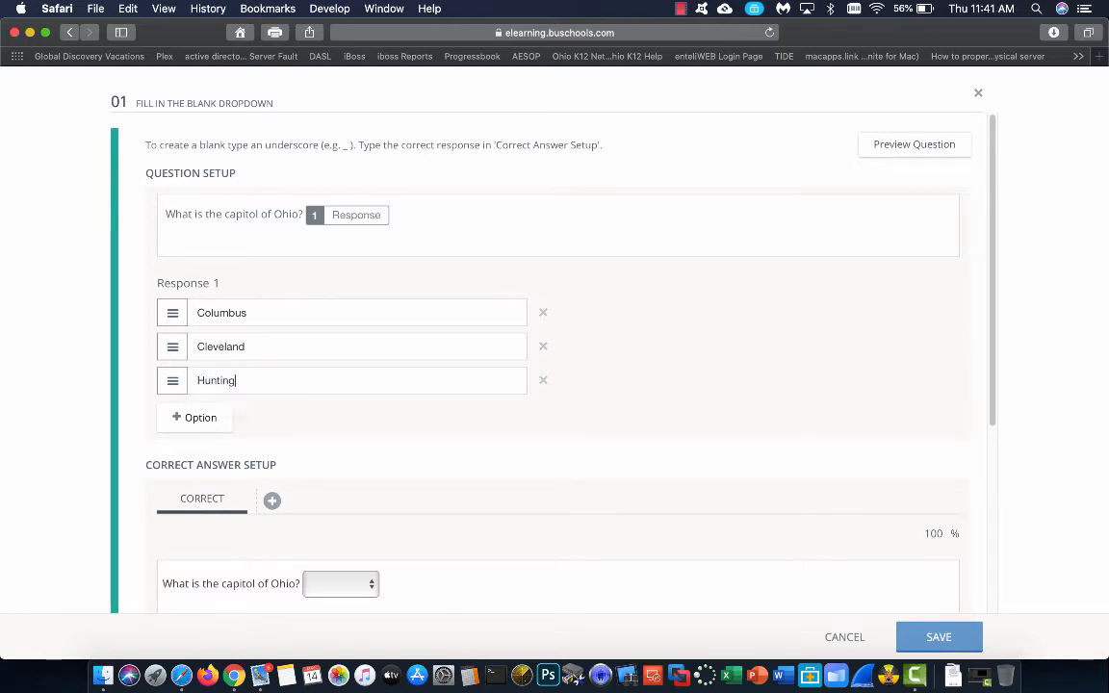
type("ton")
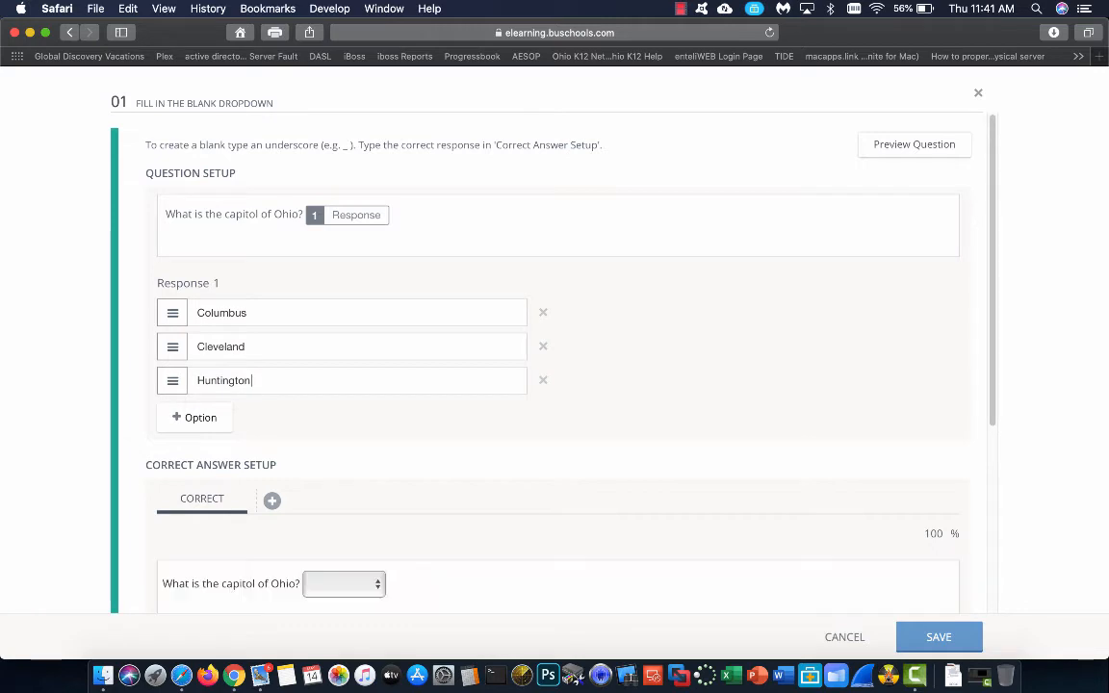
mouse_move(292, 334)
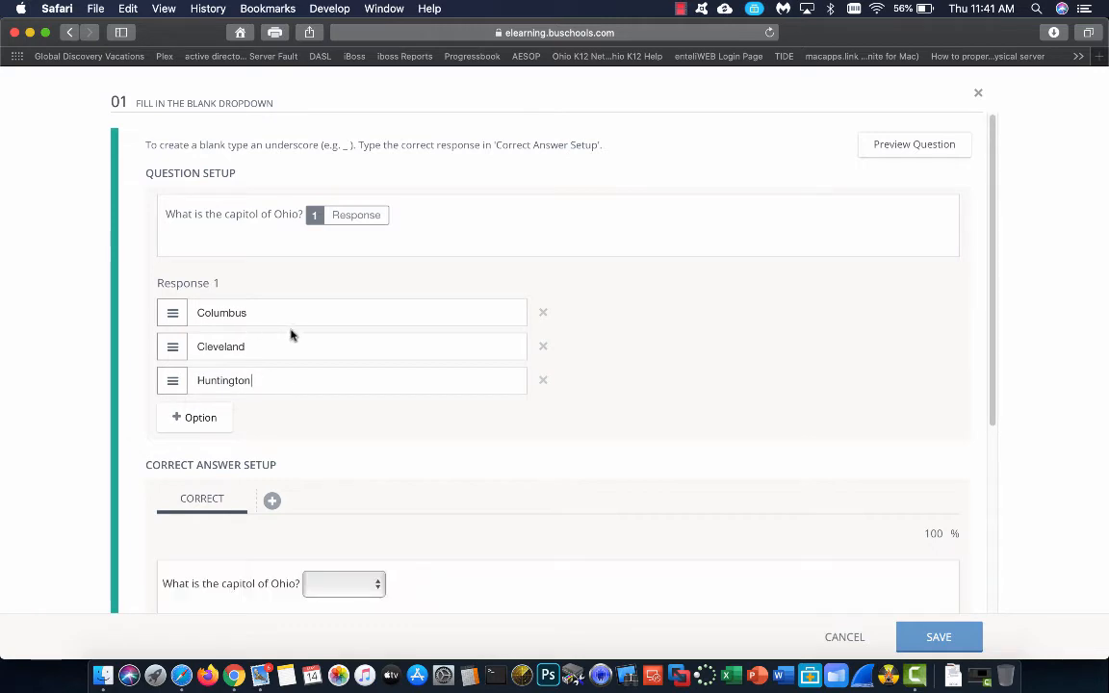
mouse_move(366, 533)
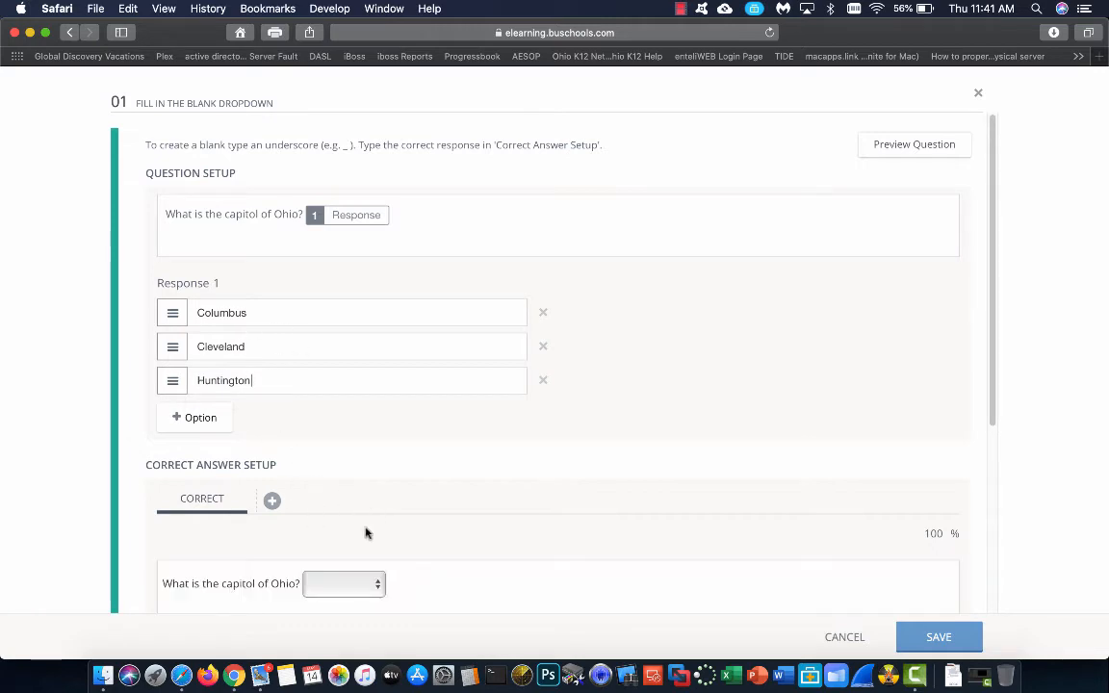
left_click(343, 583)
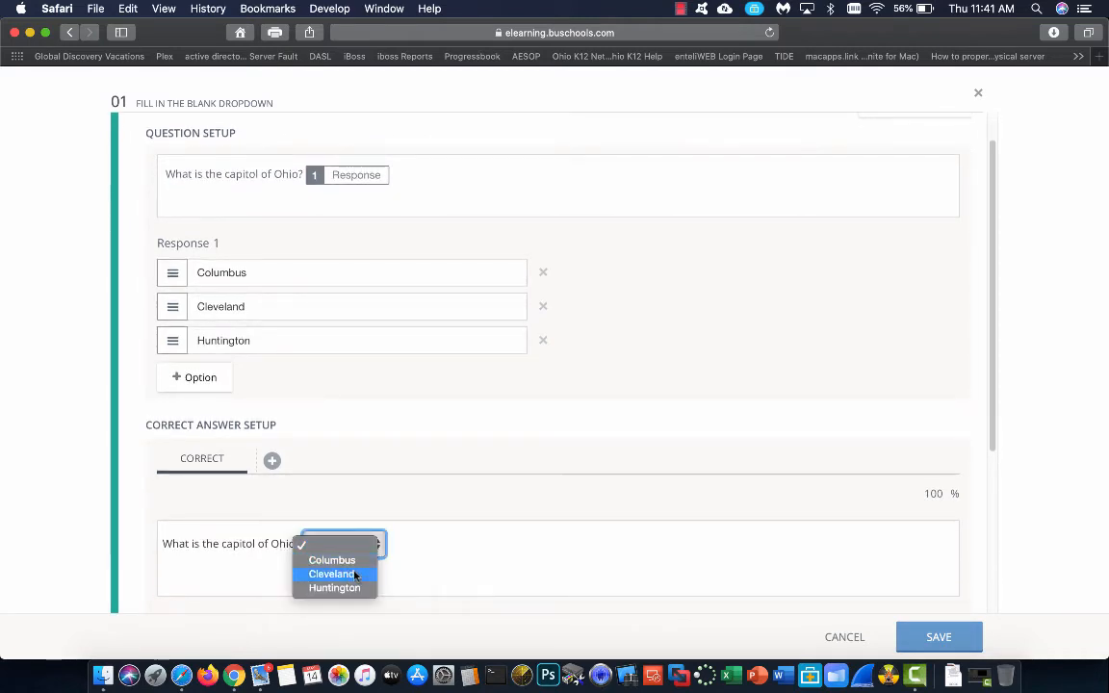
mouse_move(375, 544)
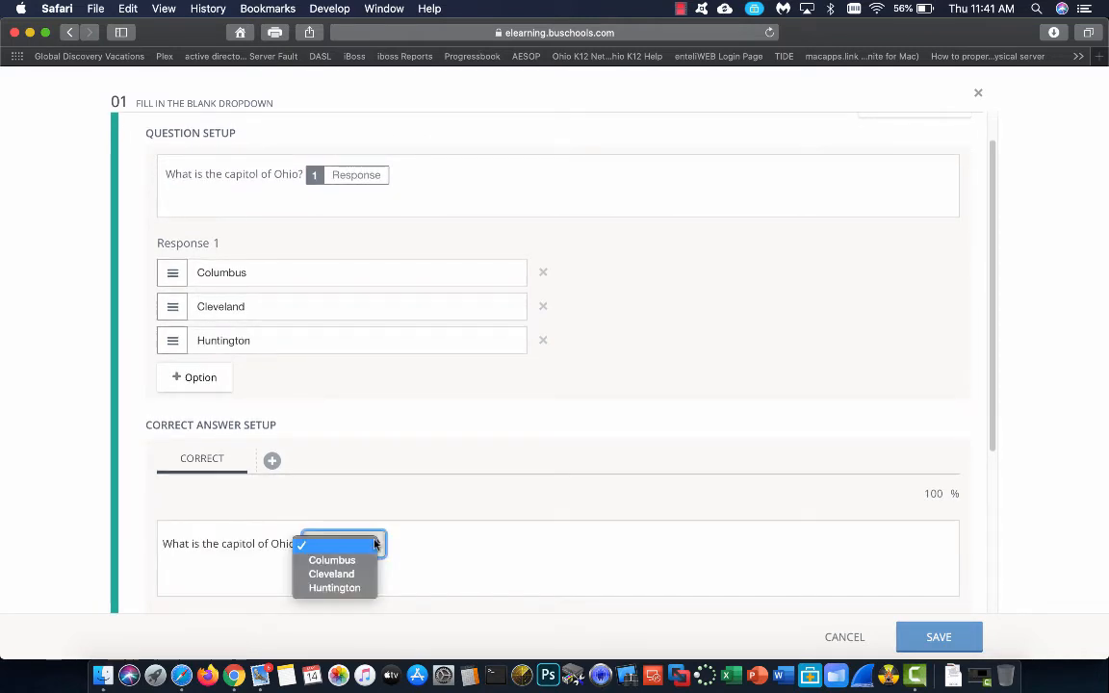
left_click(331, 559)
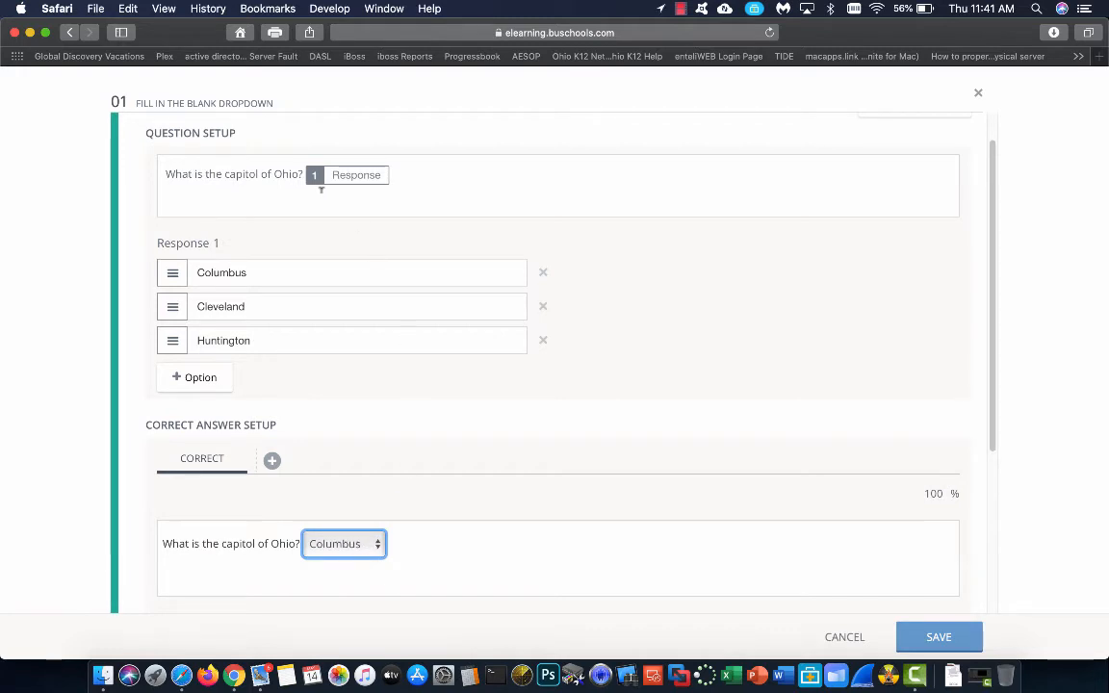
scroll("down", 3)
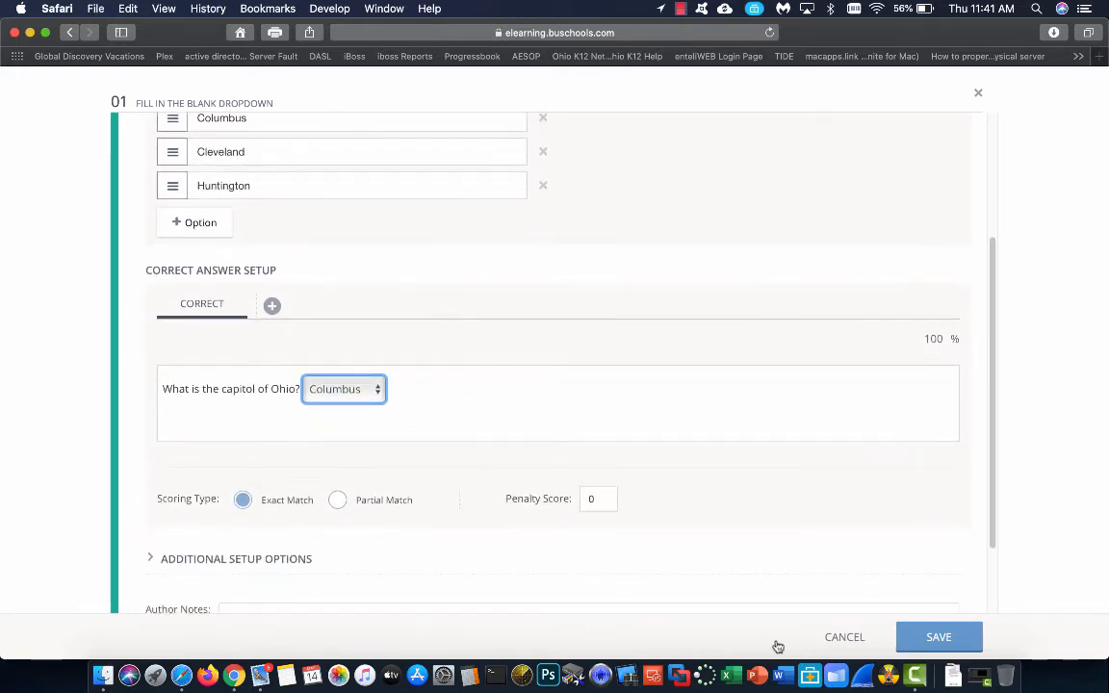
scroll("down", 3)
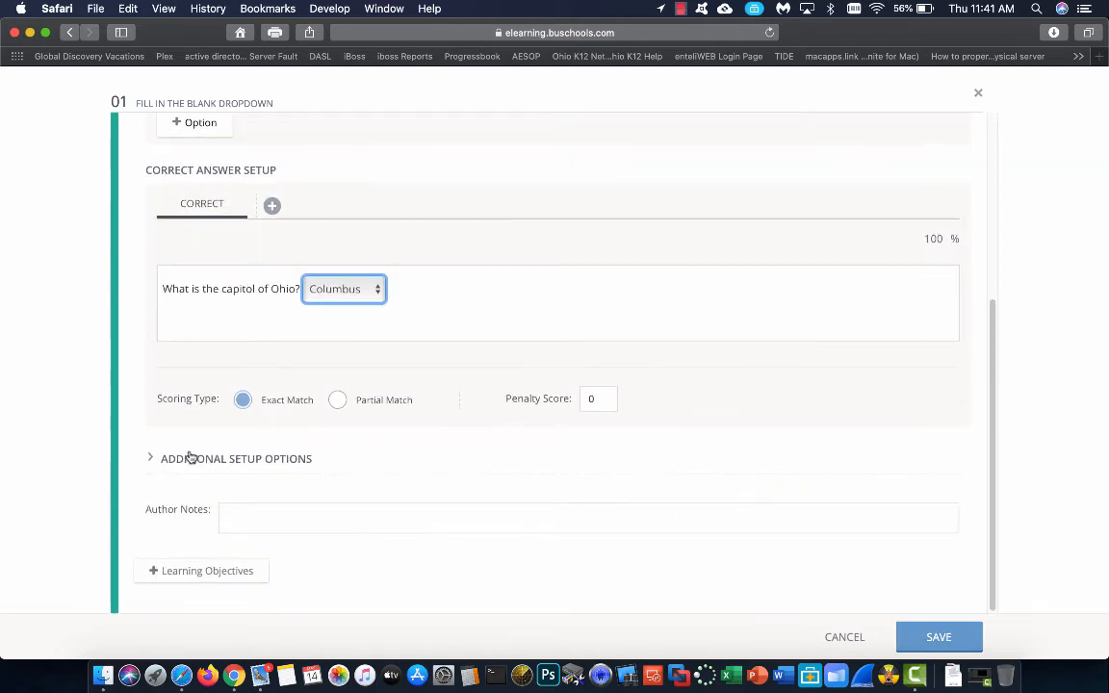
left_click(152, 458)
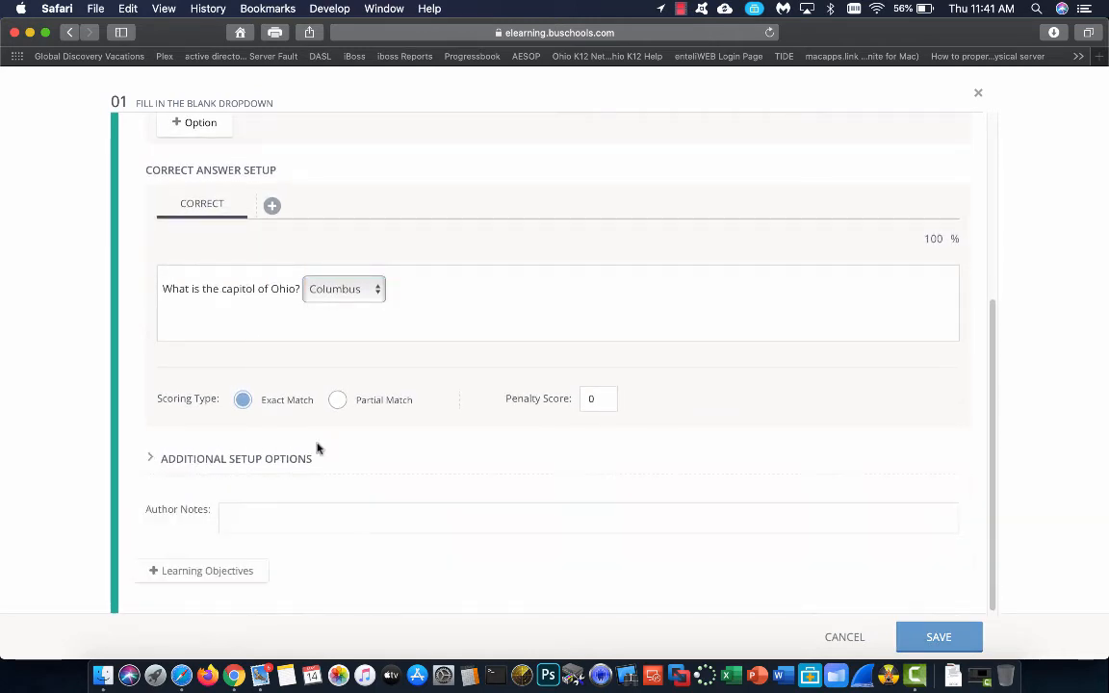
scroll("up", 3)
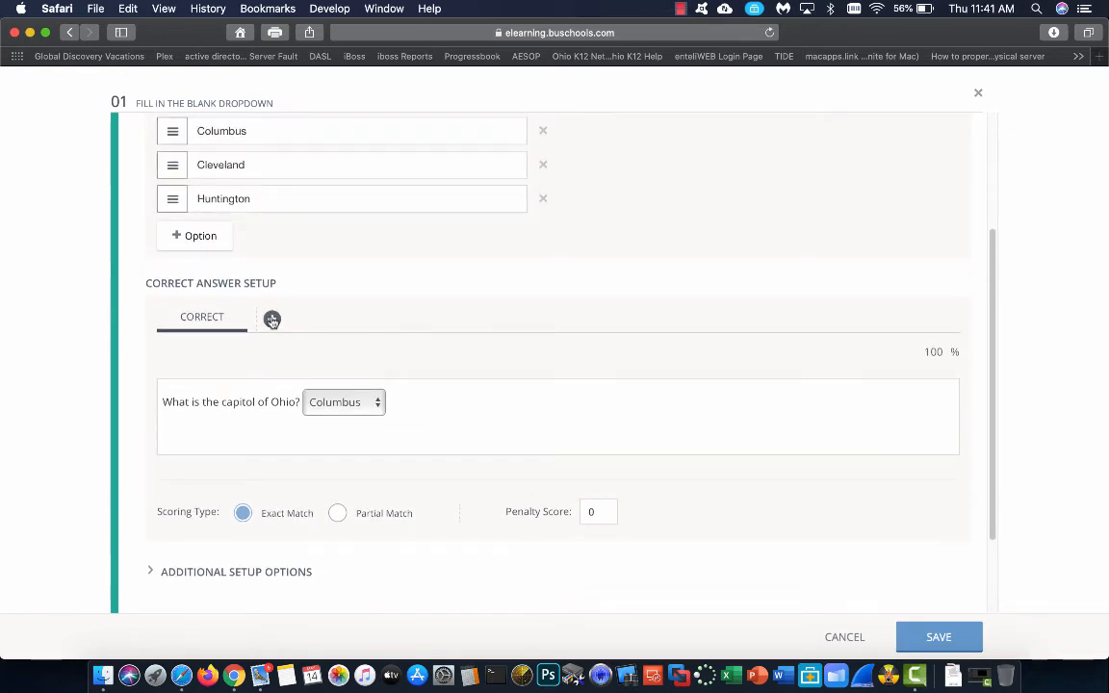
left_click(272, 319)
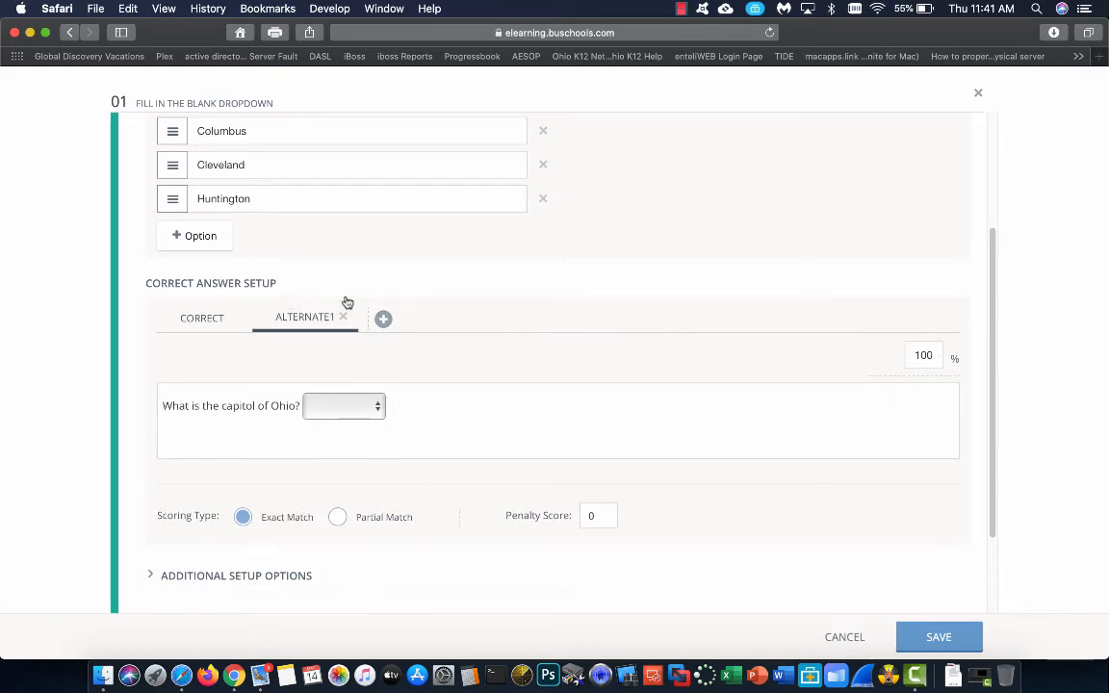
left_click(343, 316)
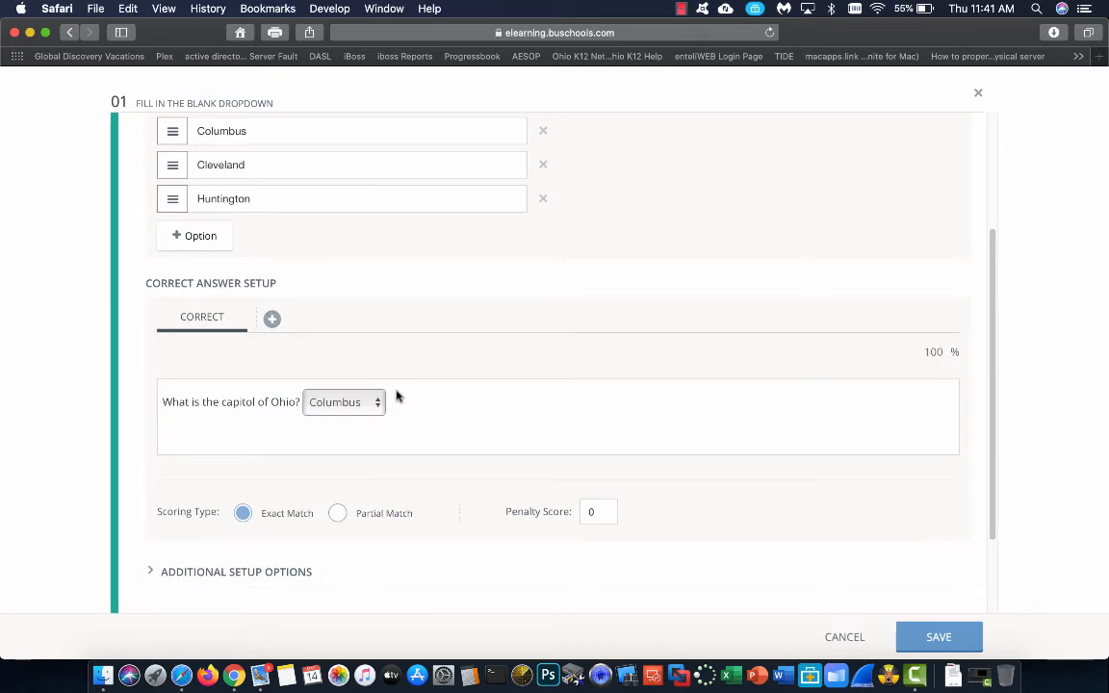
scroll("up", 3)
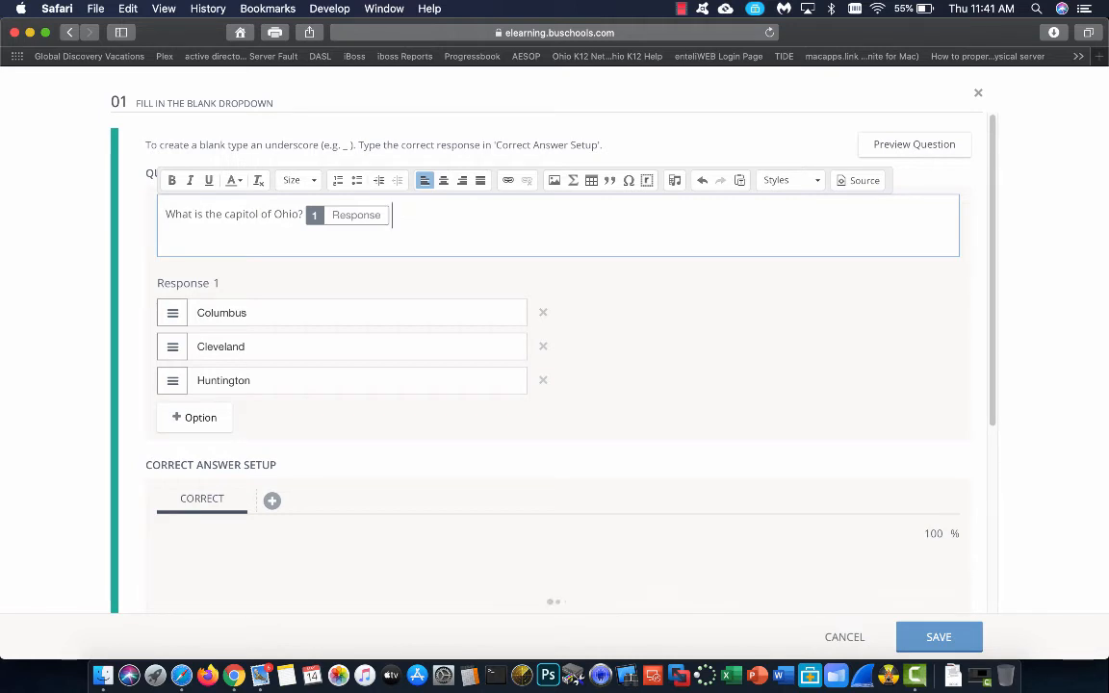
- Type 'What is the horse on the fence?' and cancel the Table Properties dialog
type("What is the")
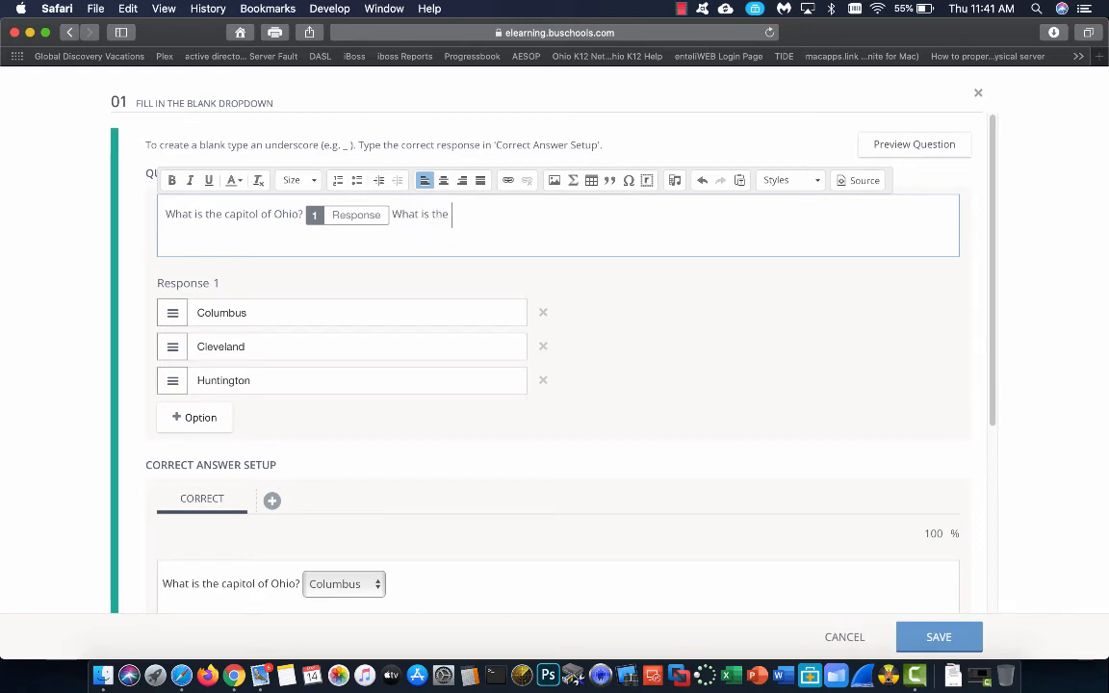
type("horse on")
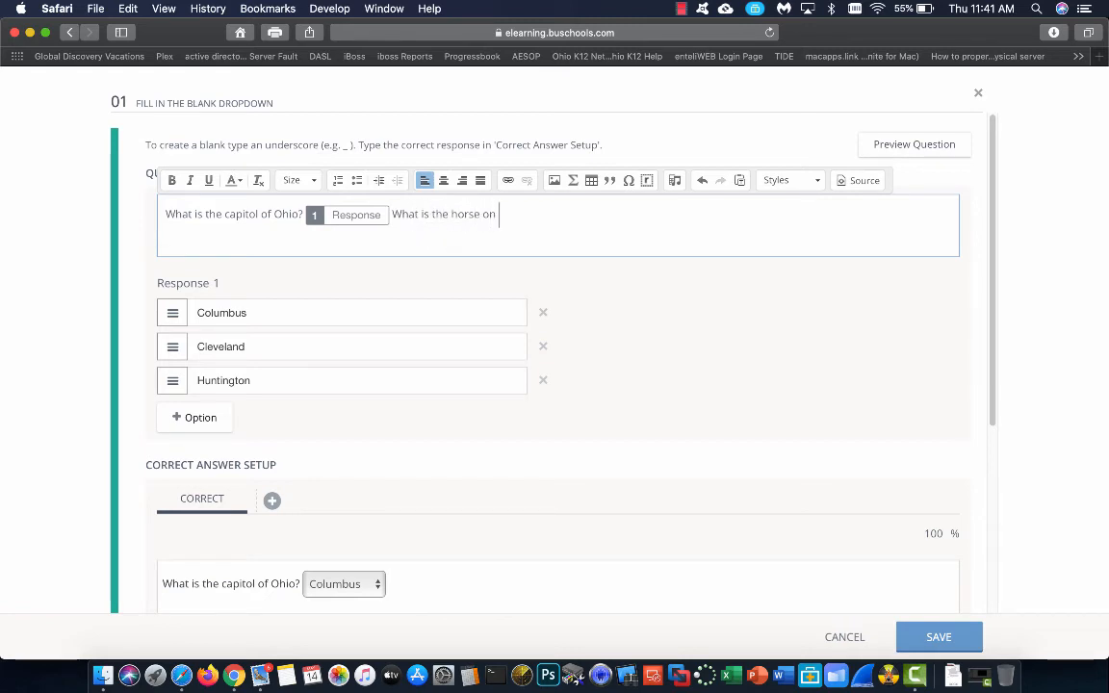
type("the fence?")
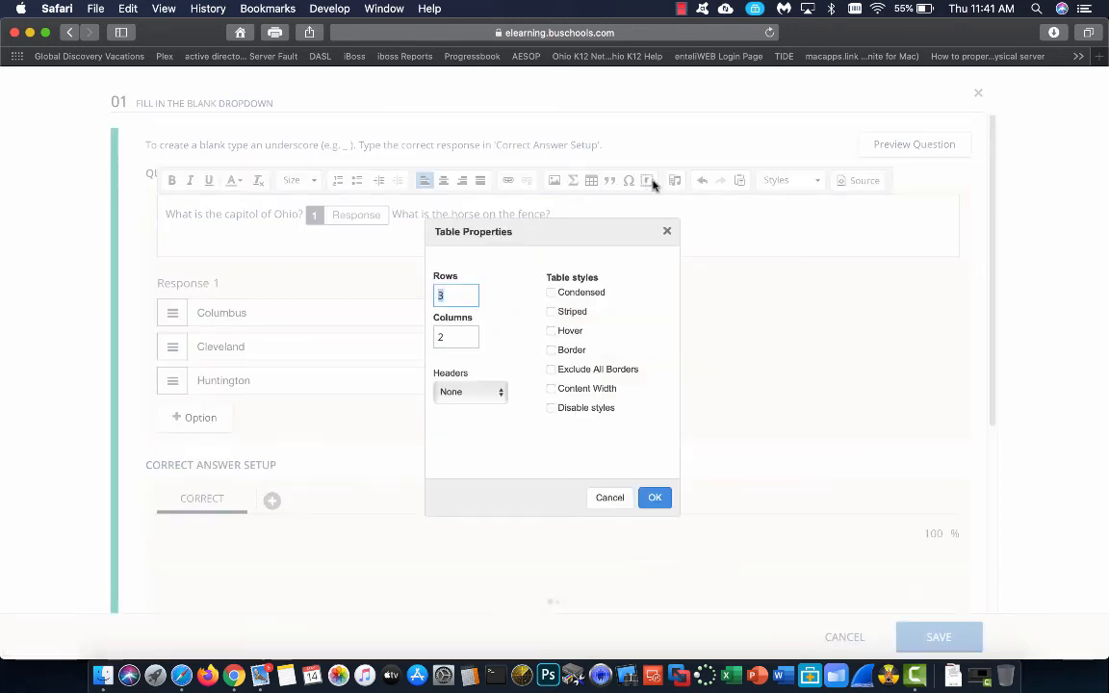
left_click(654, 497)
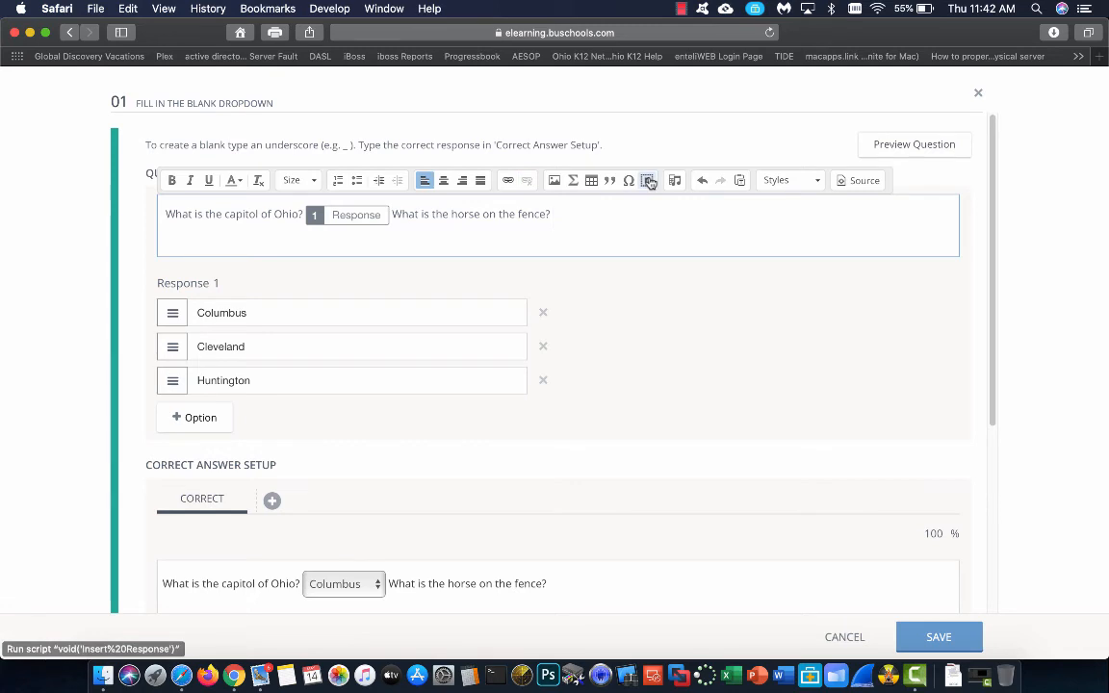
mouse_move(649, 180)
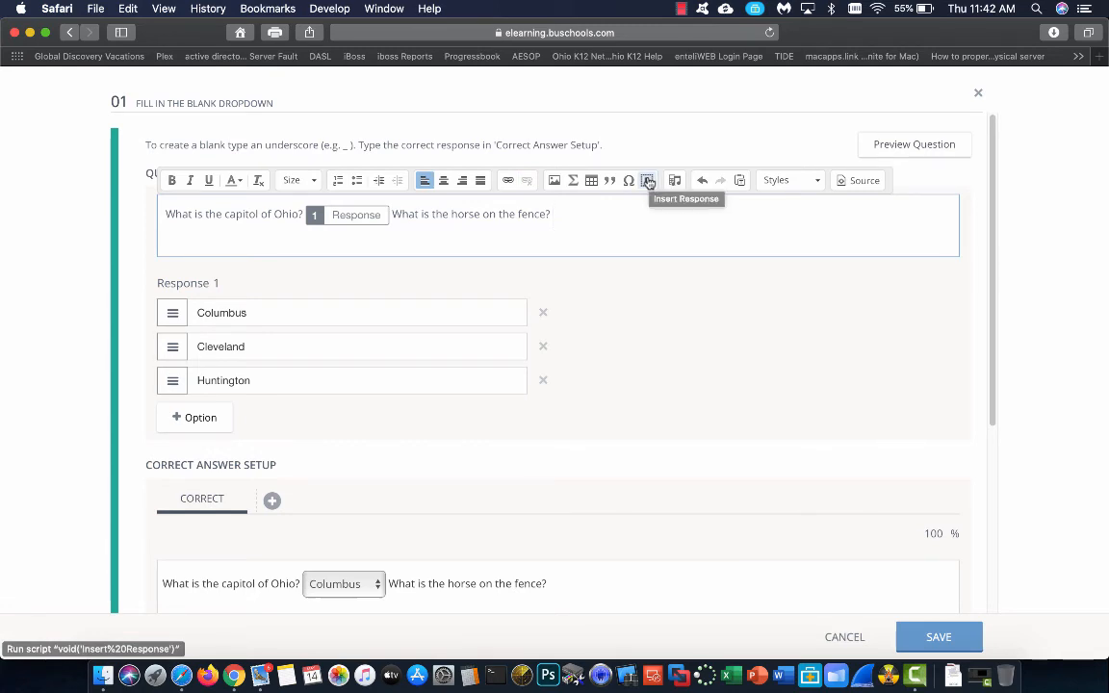
mouse_move(634, 230)
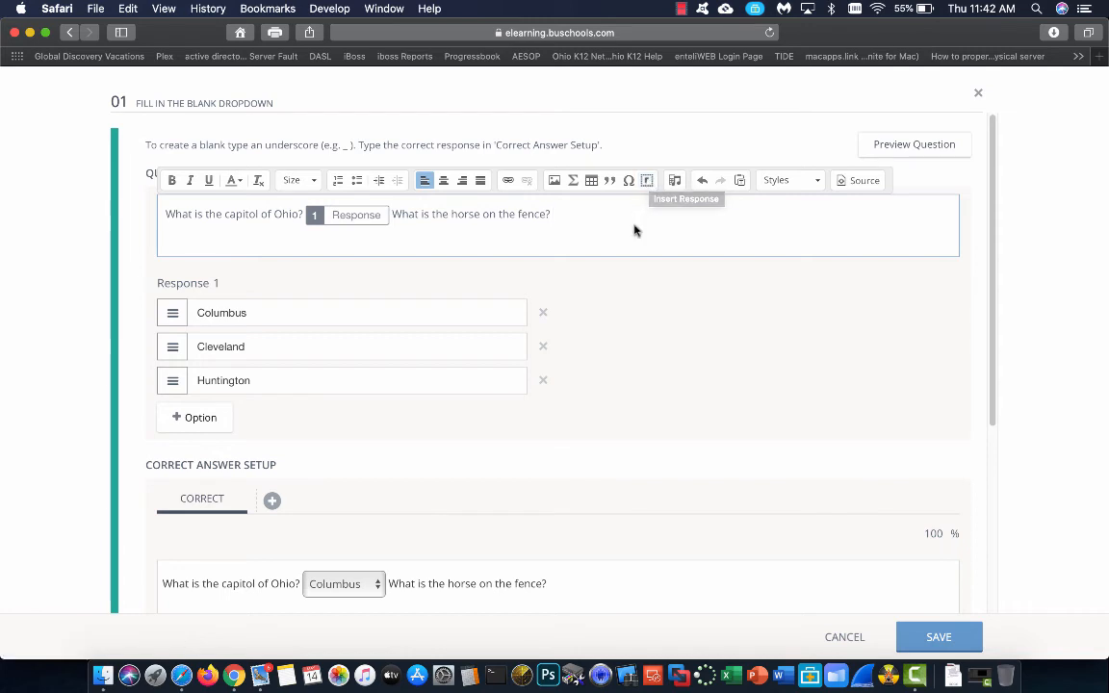
- Insert a blank after the horse question with choices Mare and Colt
left_click(673, 180)
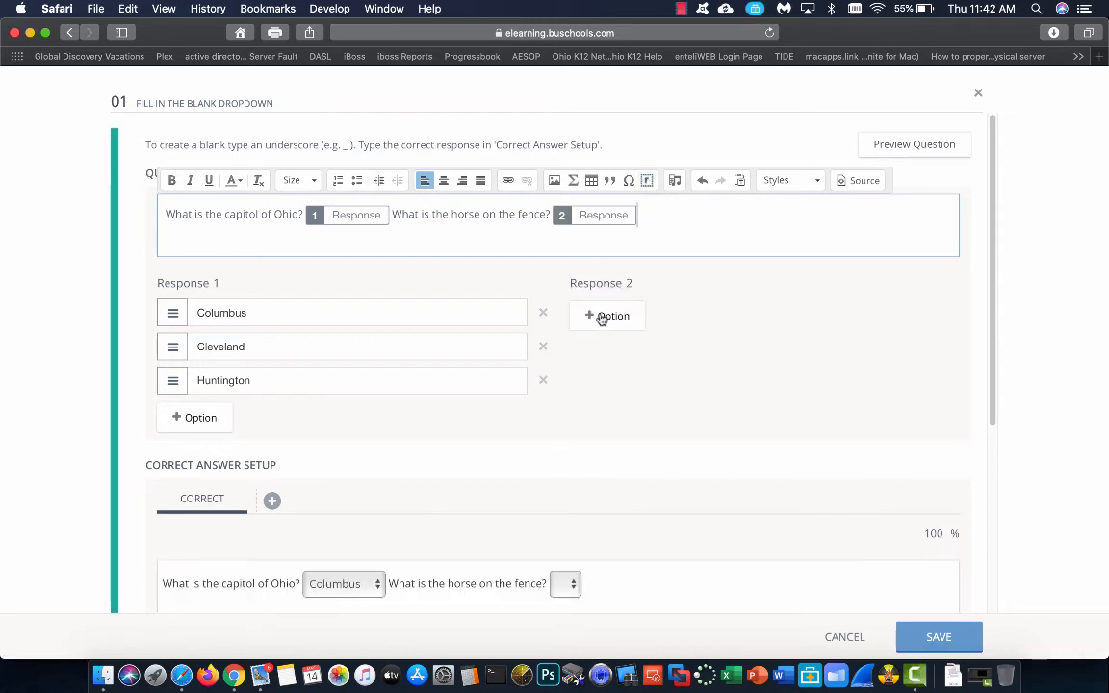
left_click(606, 316)
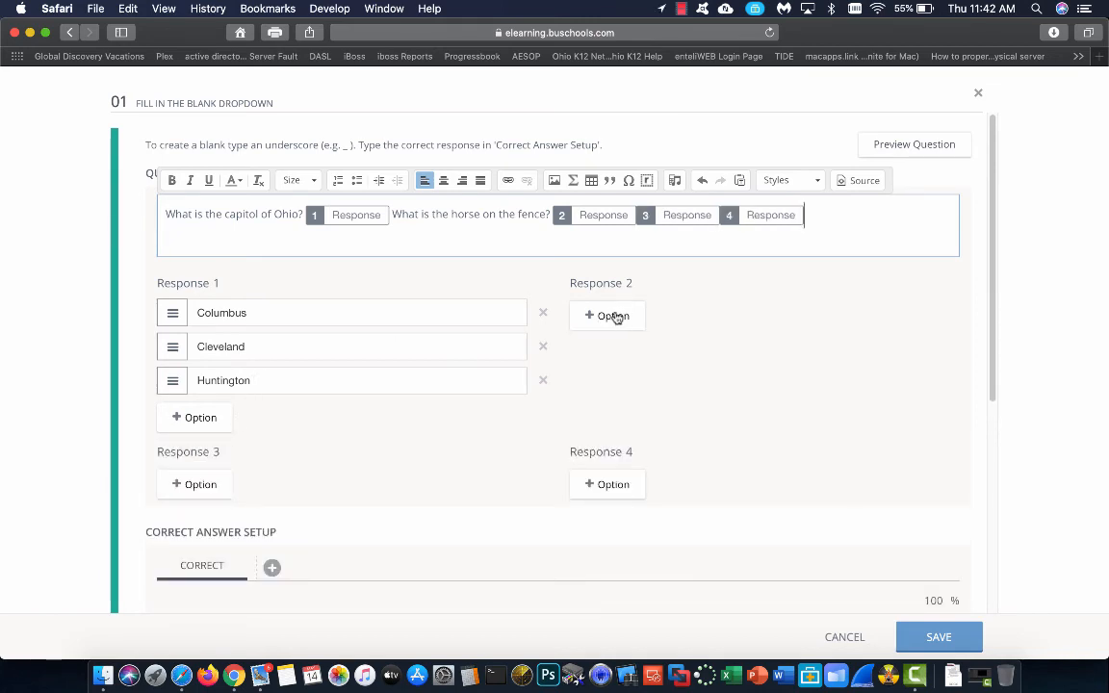
left_click(607, 316)
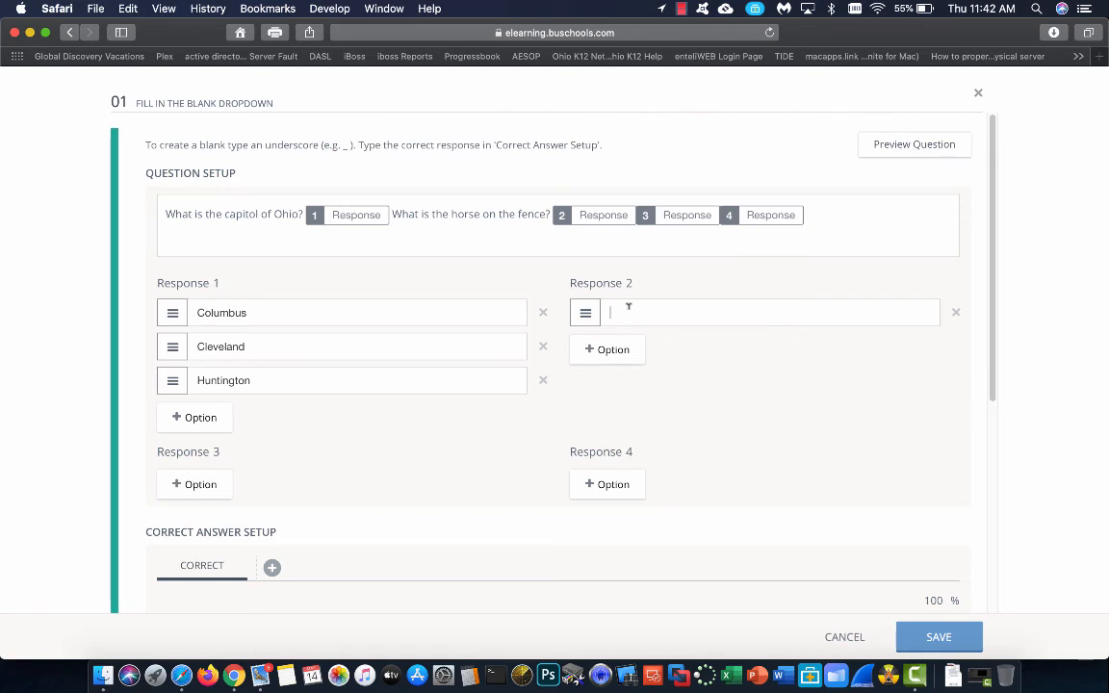
type("MA")
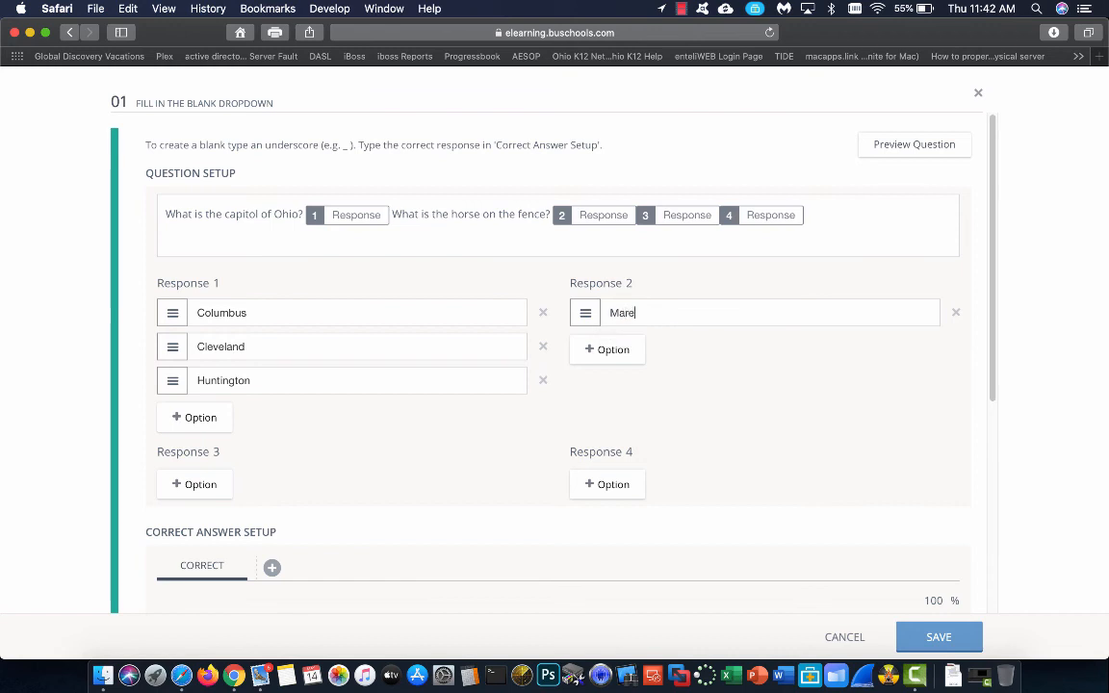
left_click(606, 349)
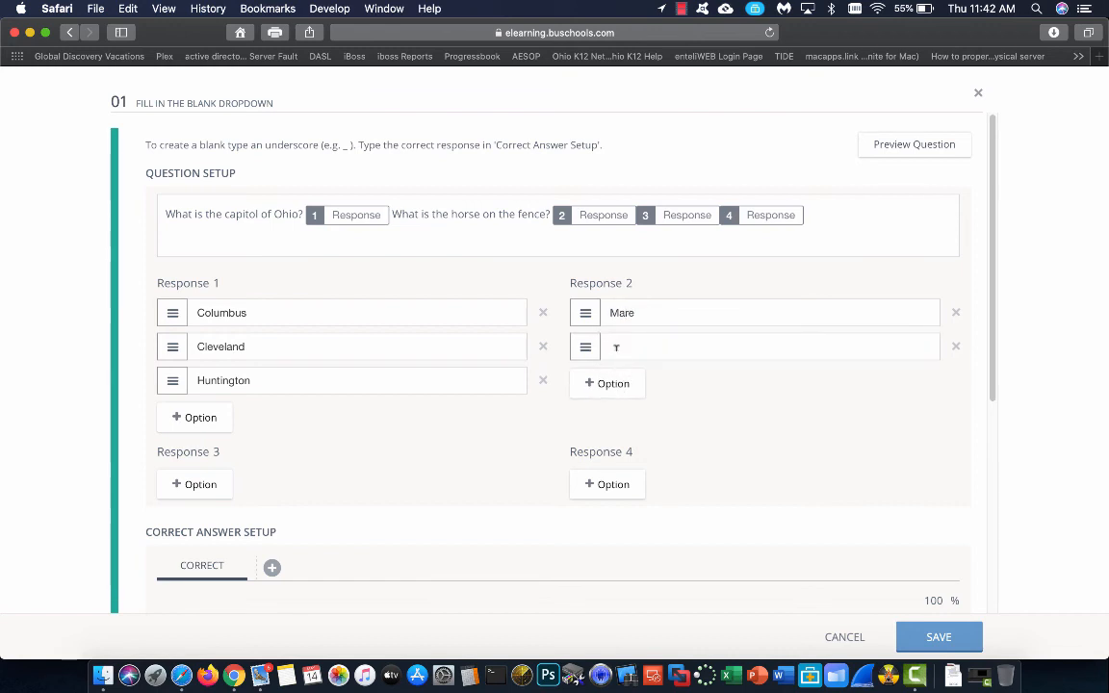
type("Colt")
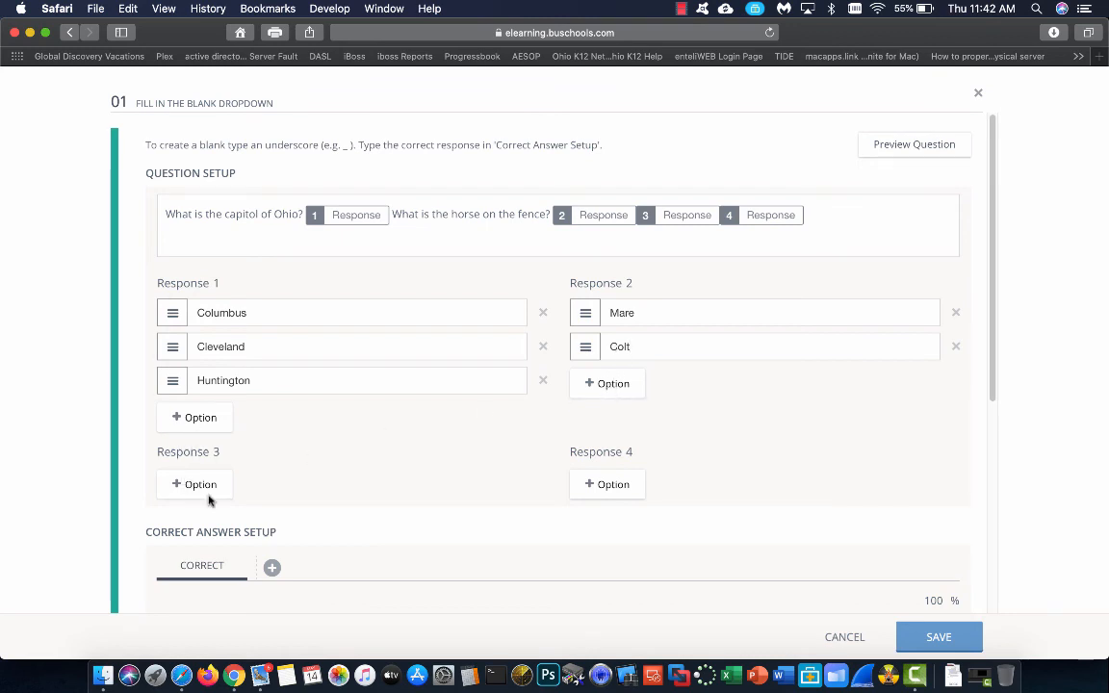
scroll("down", 3)
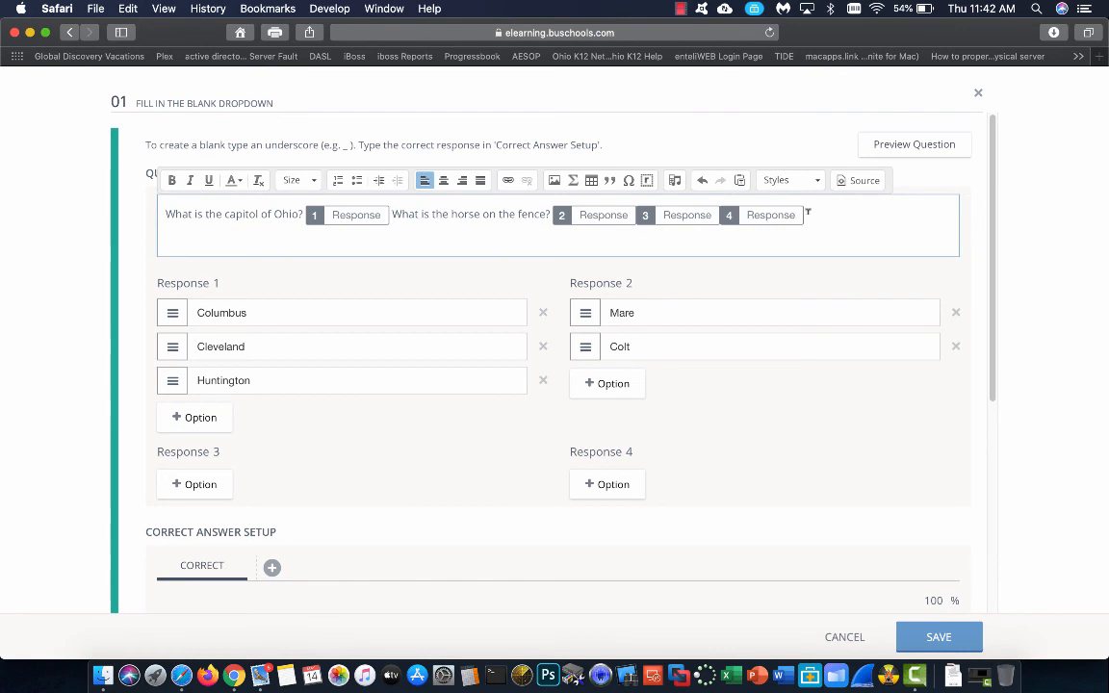
- Delete Response 4 and pick Colt as the horse question's correct answer
left_click(807, 211)
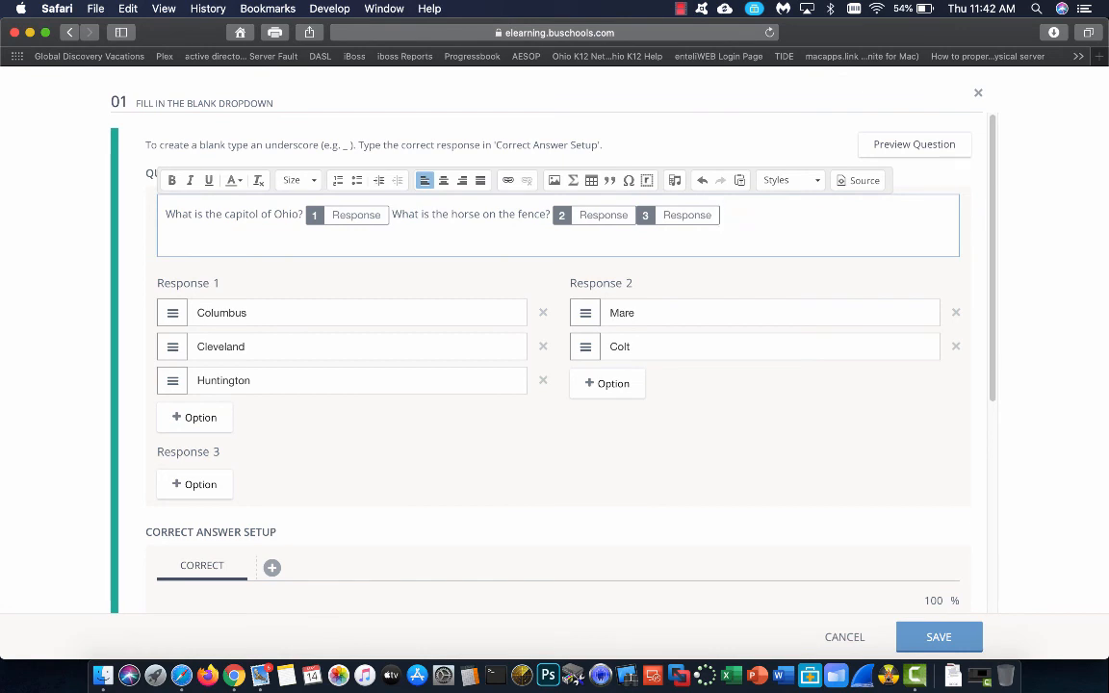
scroll("down", 3)
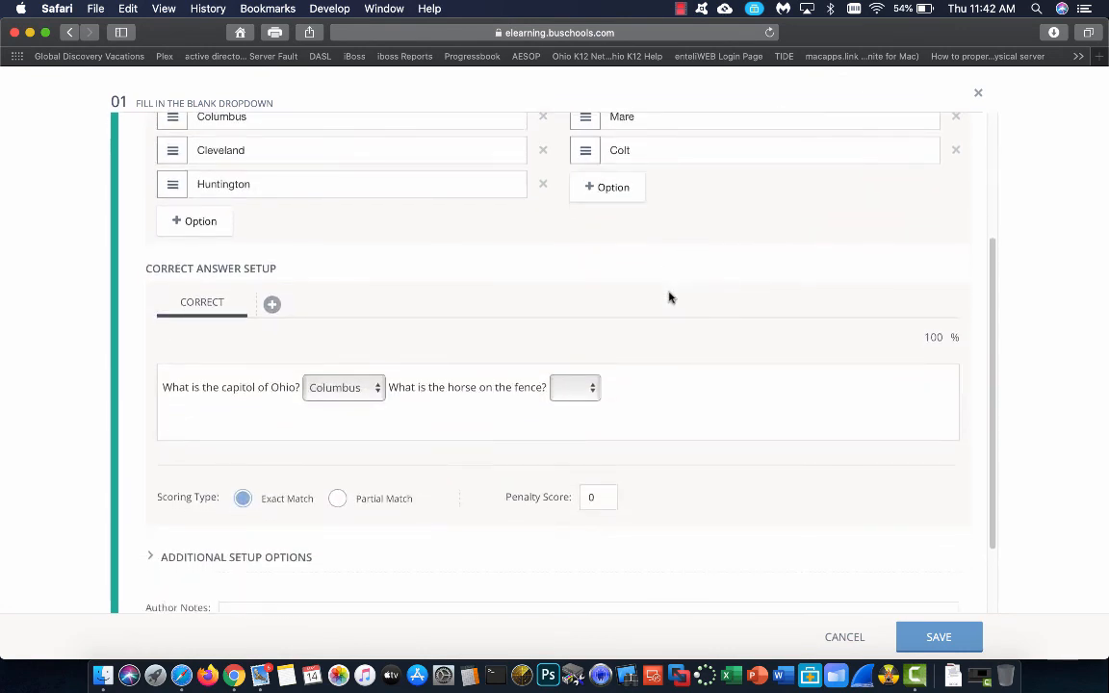
left_click(574, 386)
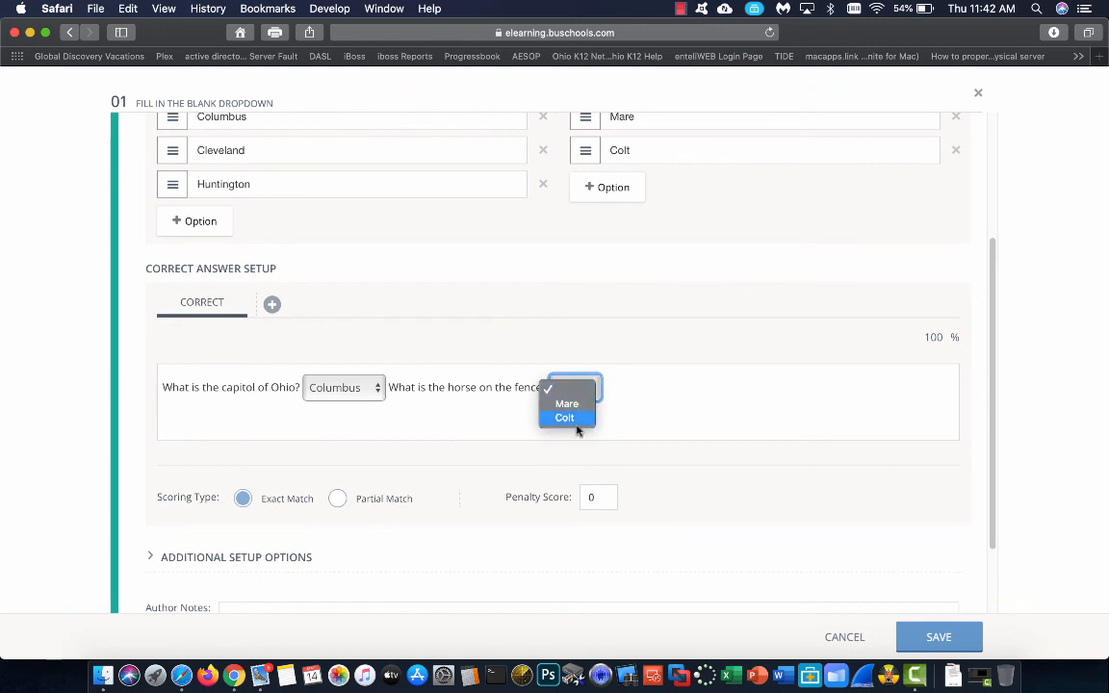
left_click(564, 417)
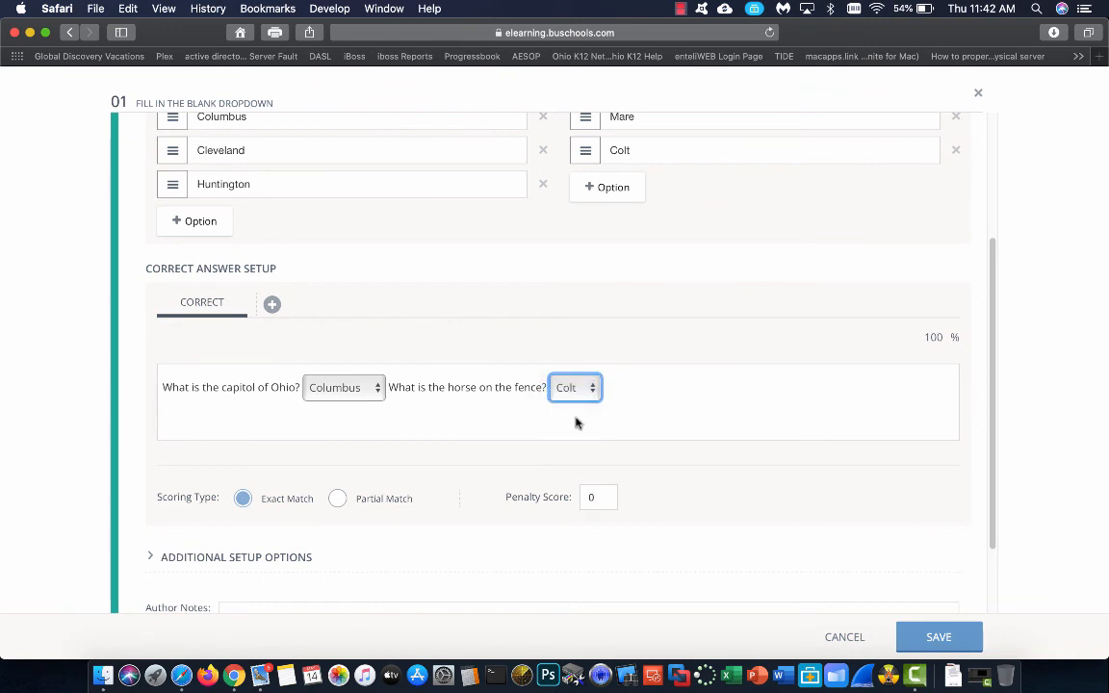
scroll("down", 3)
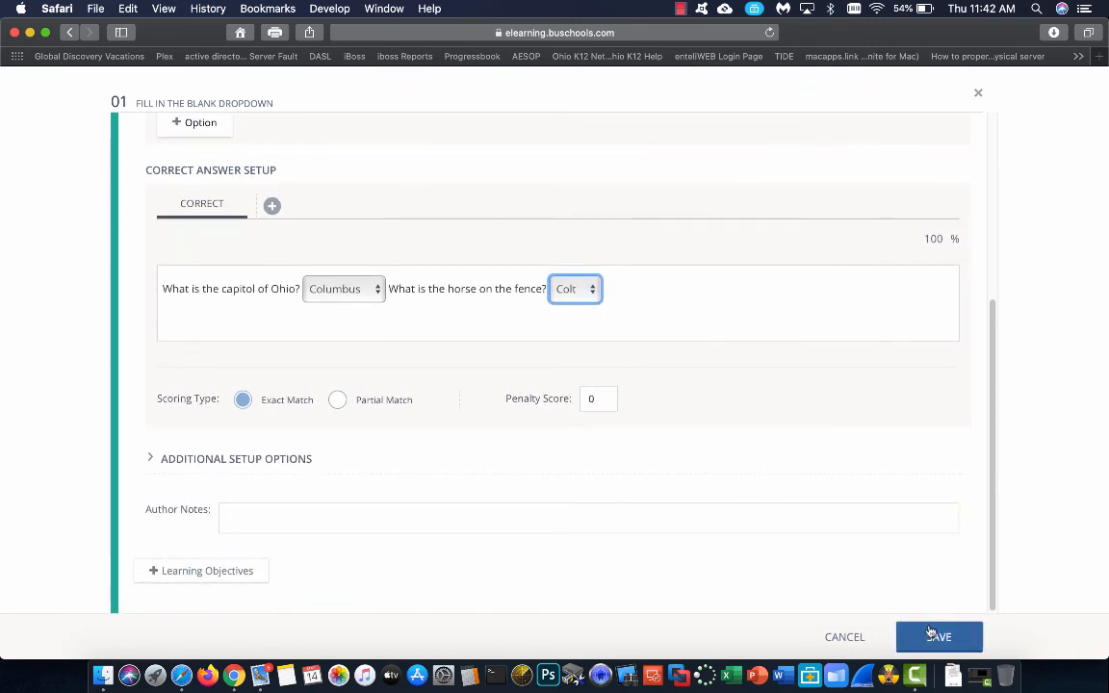
- Save the dropdown question to the Test
left_click(938, 636)
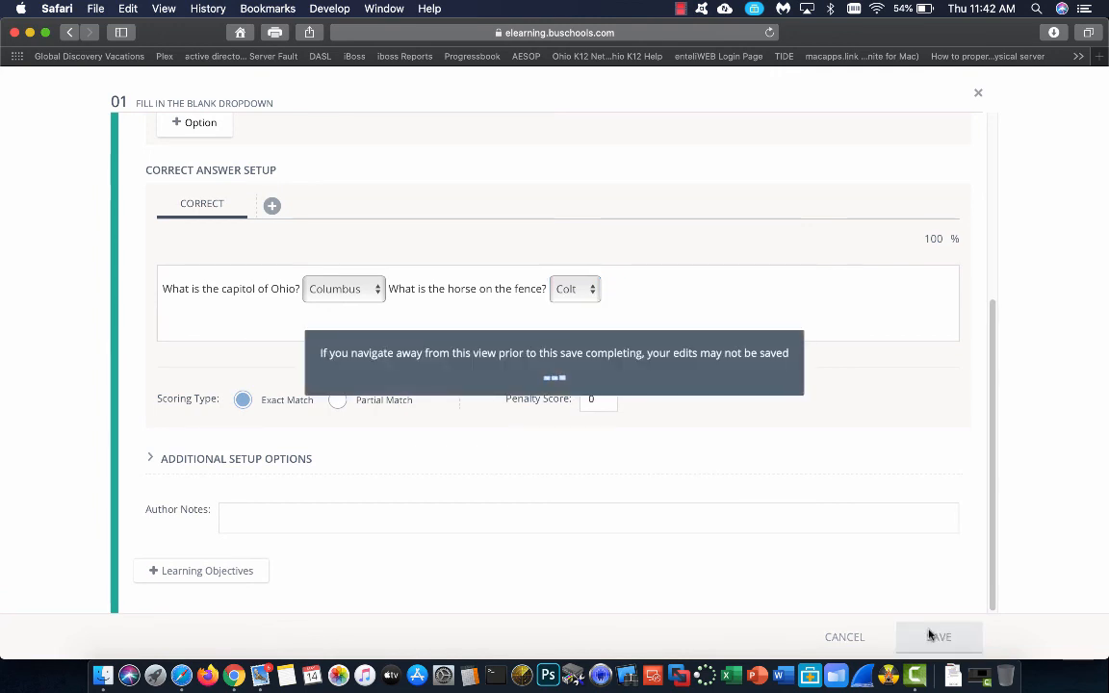
left_click(938, 636)
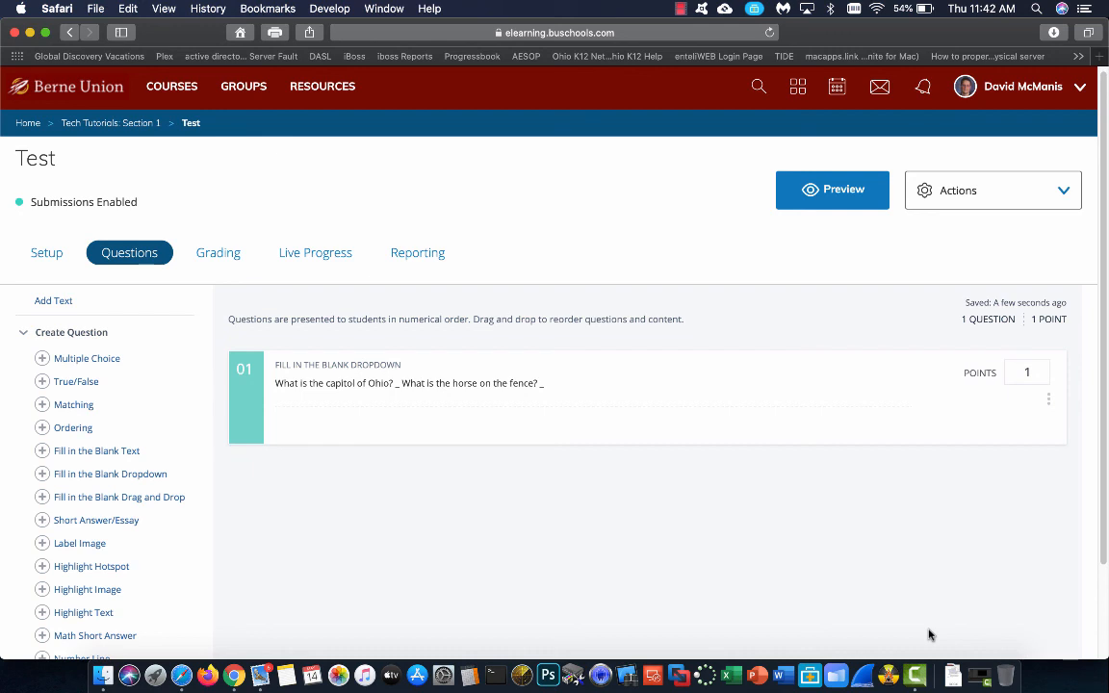
mouse_move(914, 674)
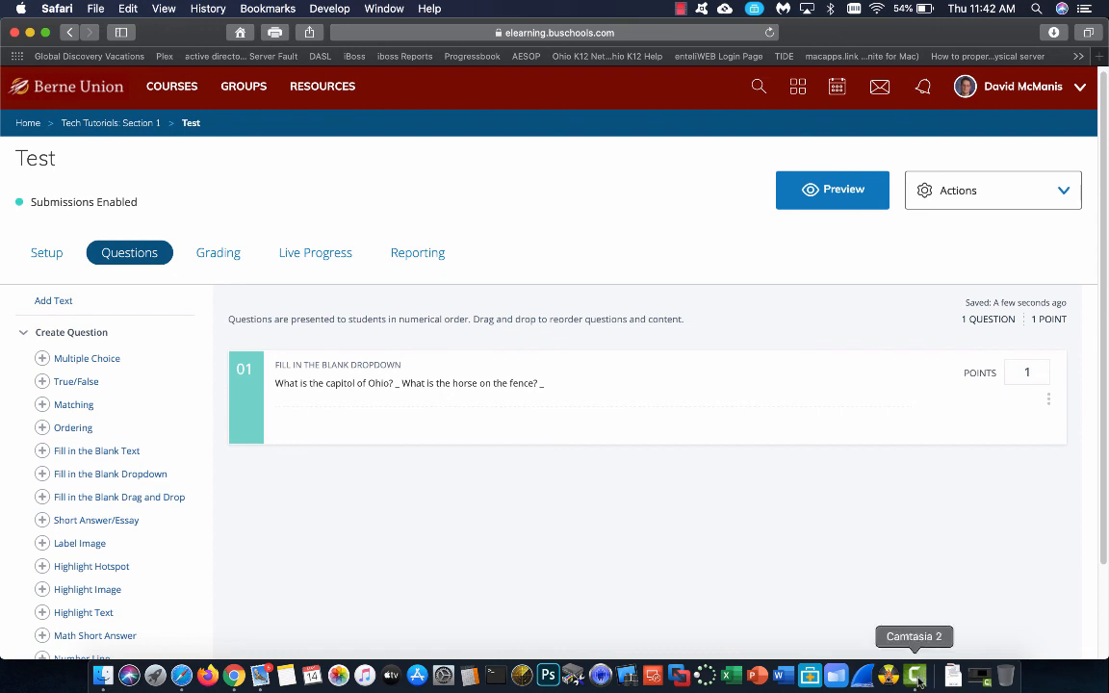